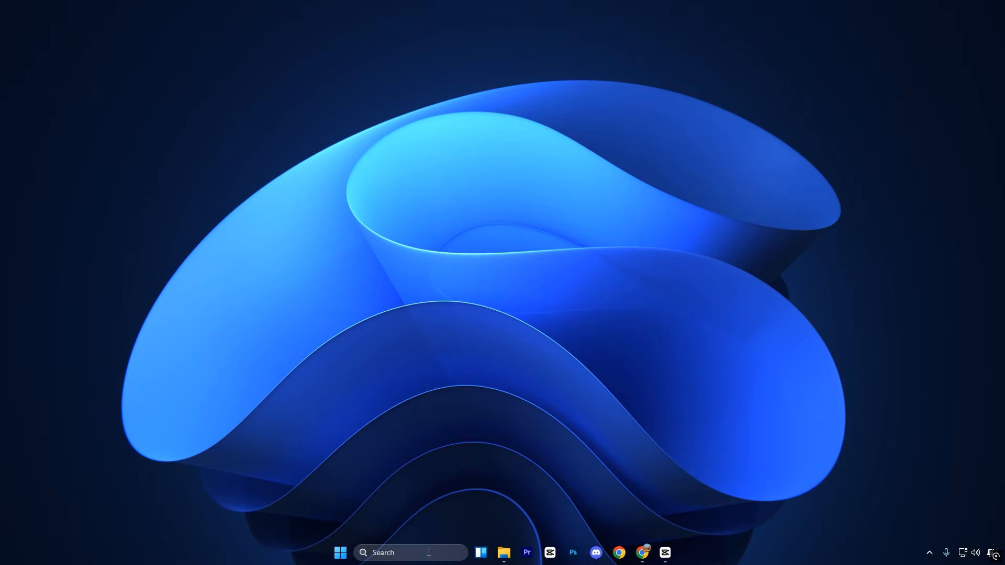
- Search Windows for 'system Configuration' to surface the app as best match
type("system Configuration")
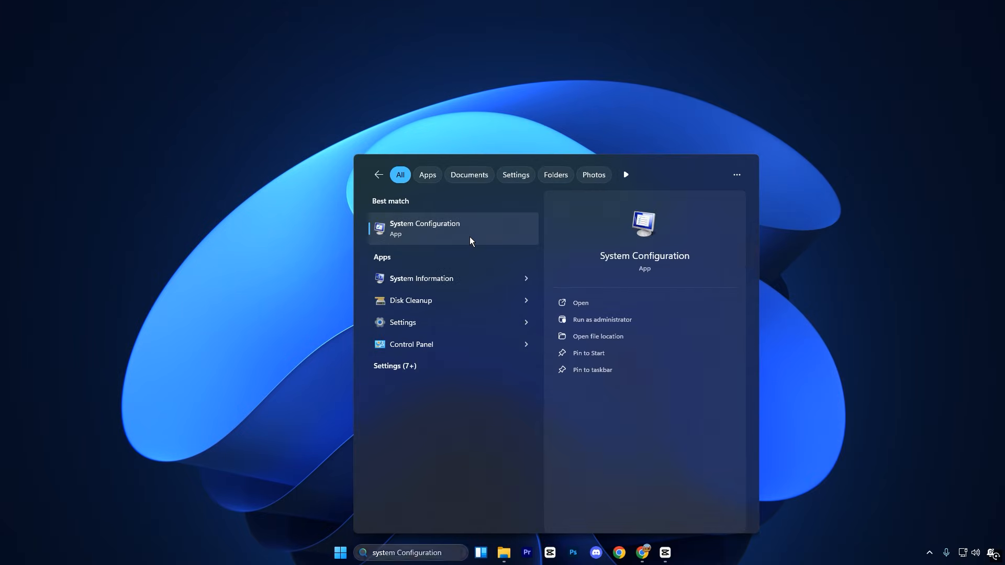
- Launch System Configuration and set boot advanced options to use 8 processors
left_click(424, 228)
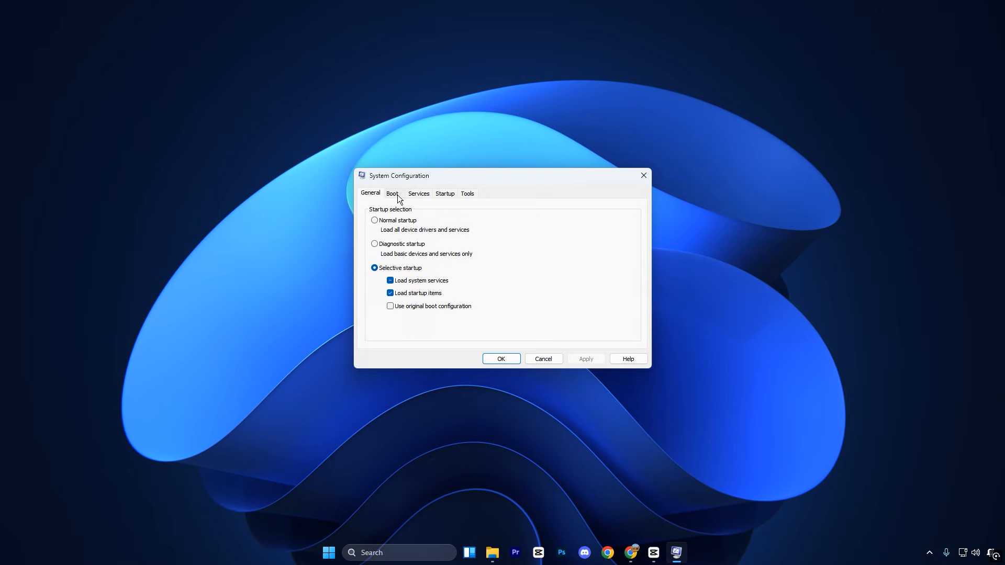
left_click(391, 193)
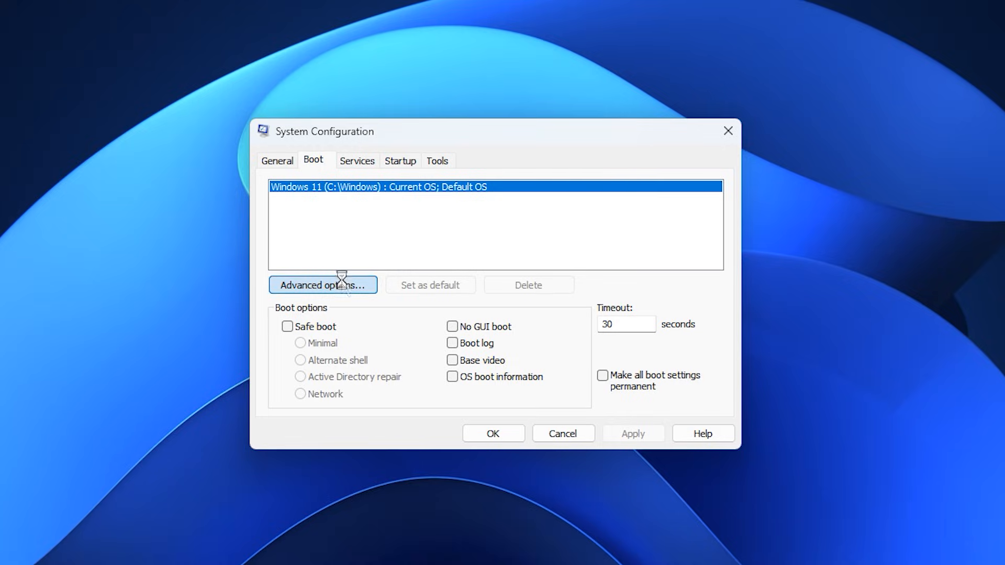
left_click(324, 285)
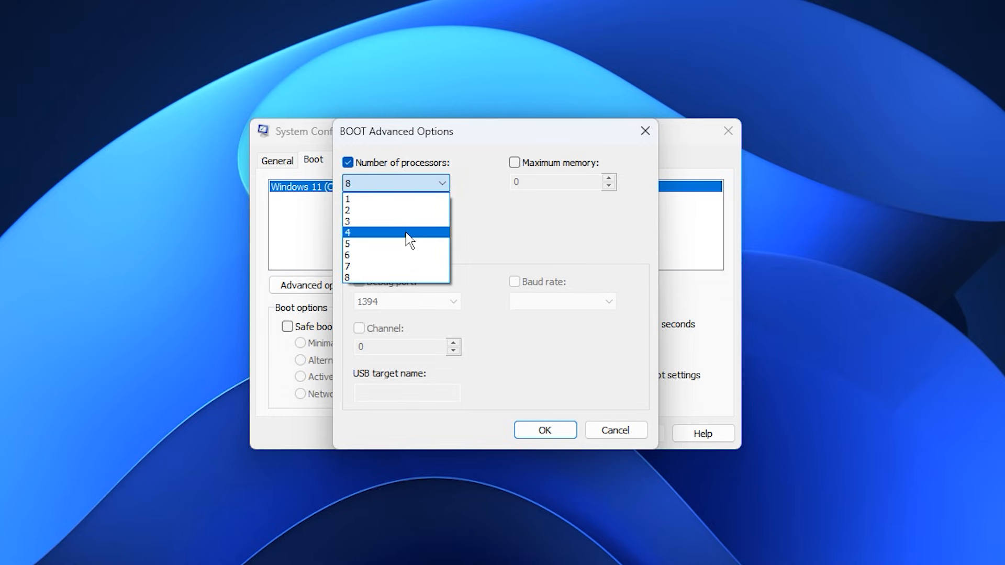
mouse_move(407, 278)
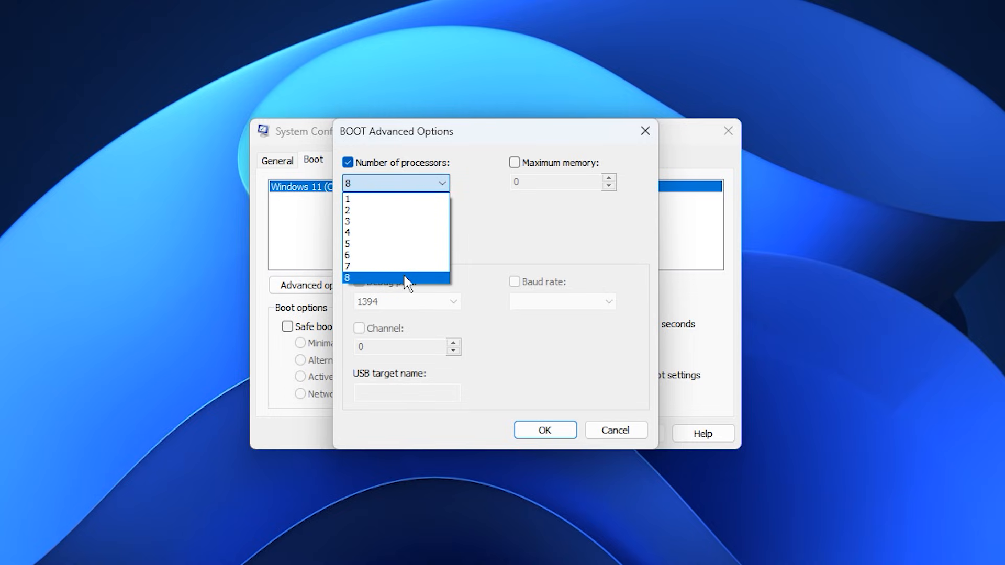
left_click(347, 276)
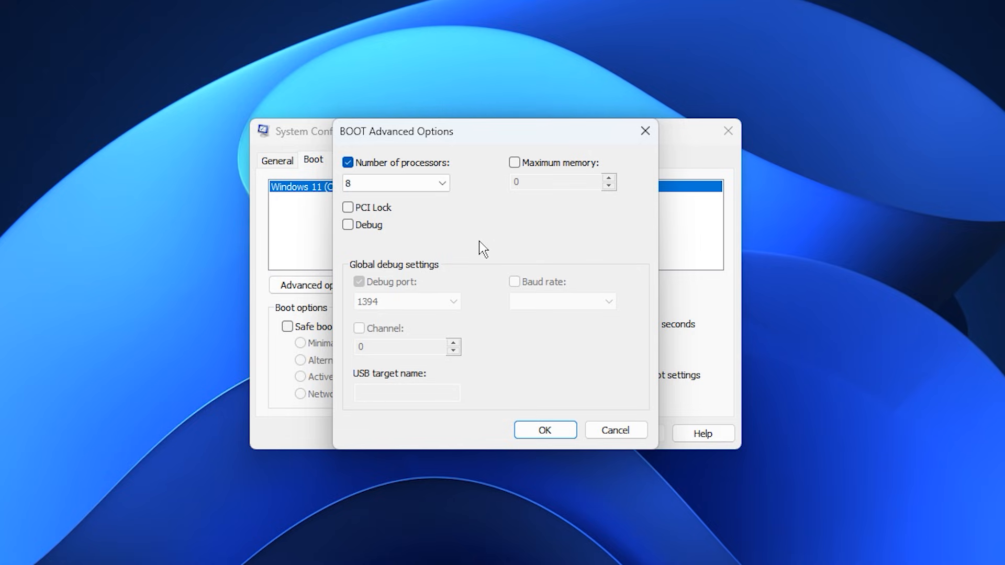
mouse_move(511, 339)
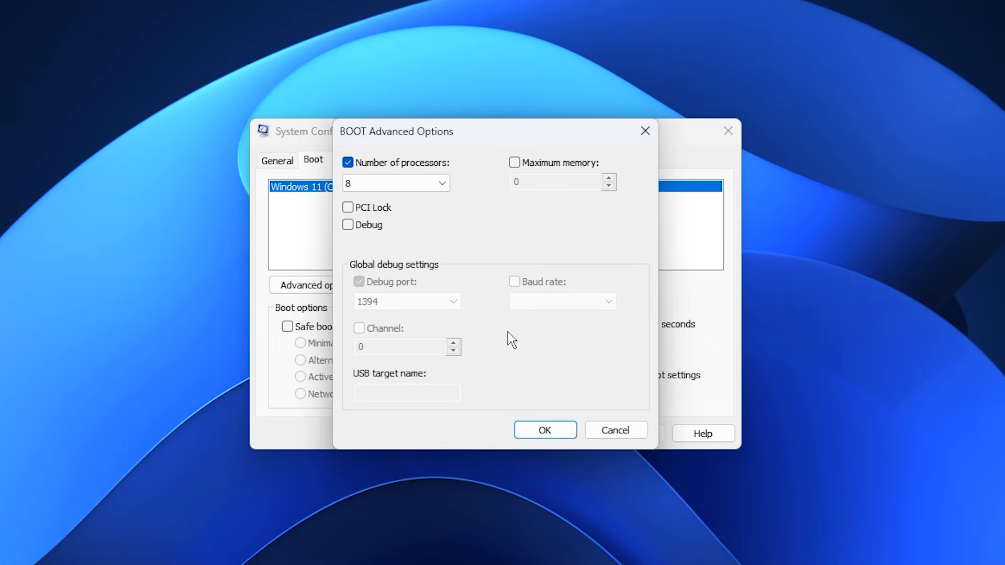
- Confirm the 8-processor boot option and hide all Microsoft services in the Services list
left_click(543, 429)
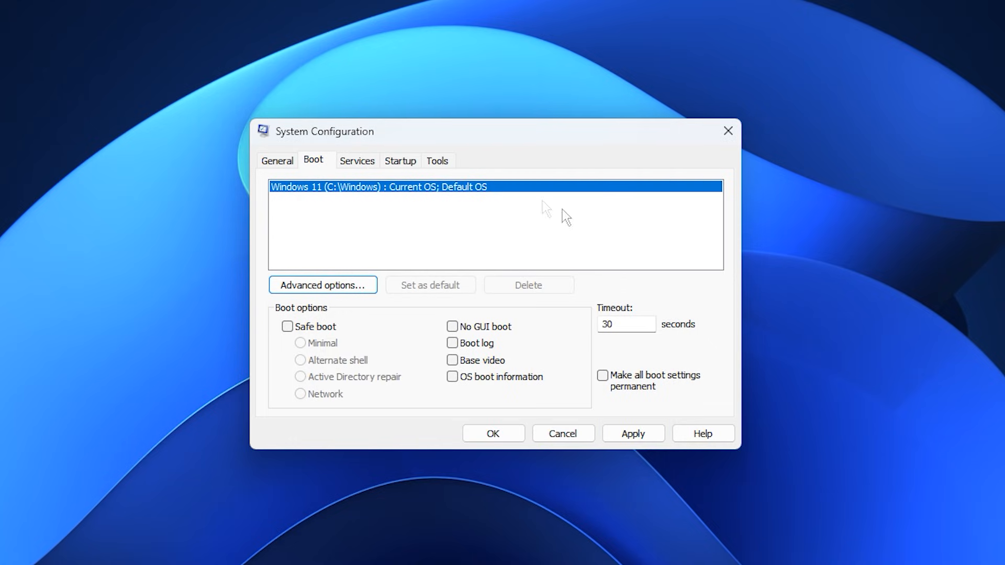
mouse_move(371, 177)
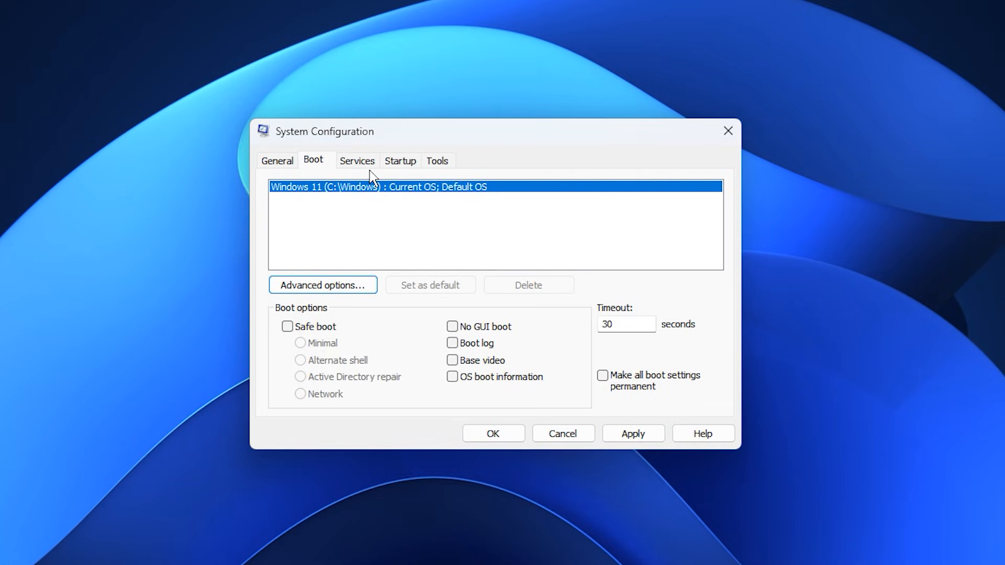
left_click(356, 160)
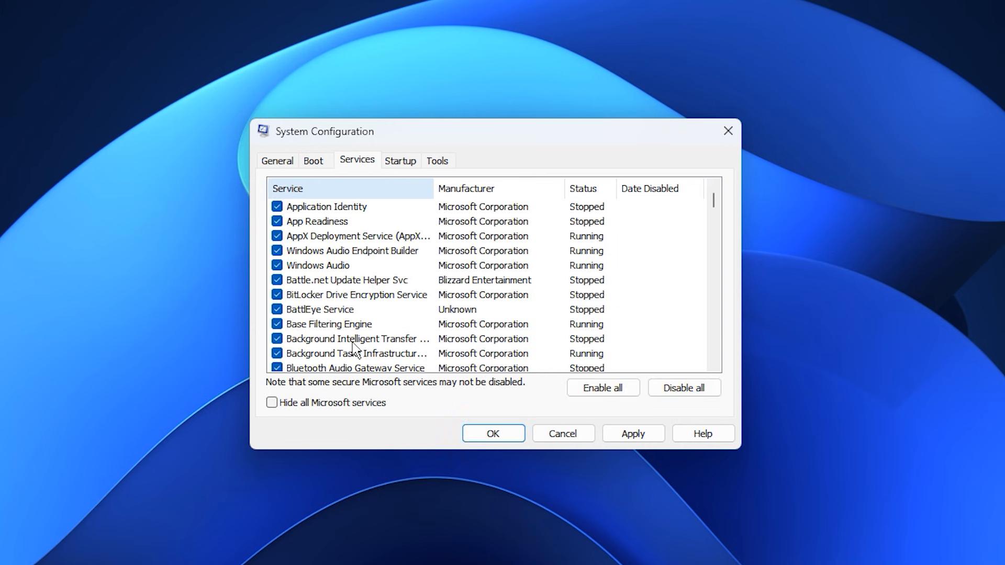
mouse_move(312, 409)
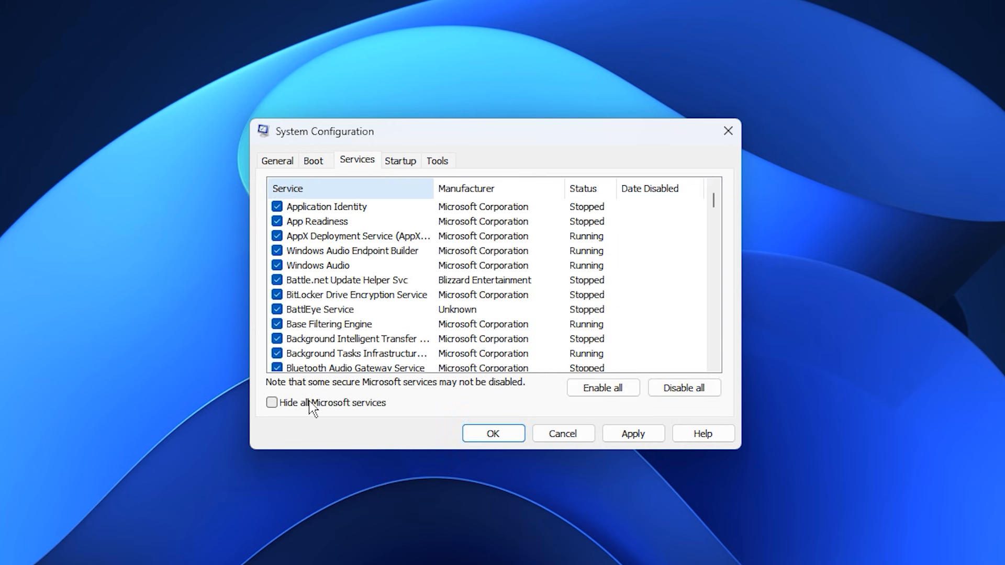
left_click(273, 402)
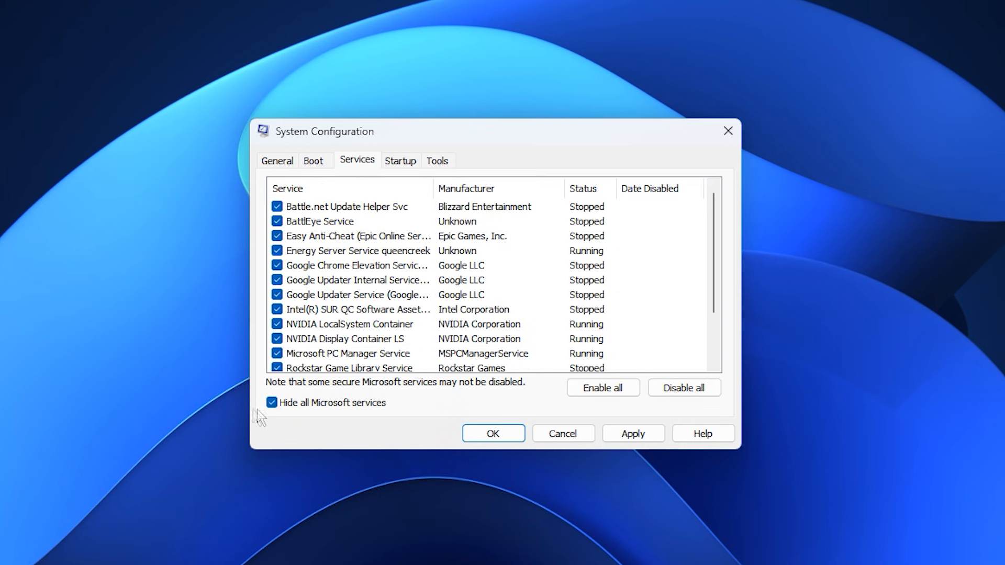
mouse_move(326, 415)
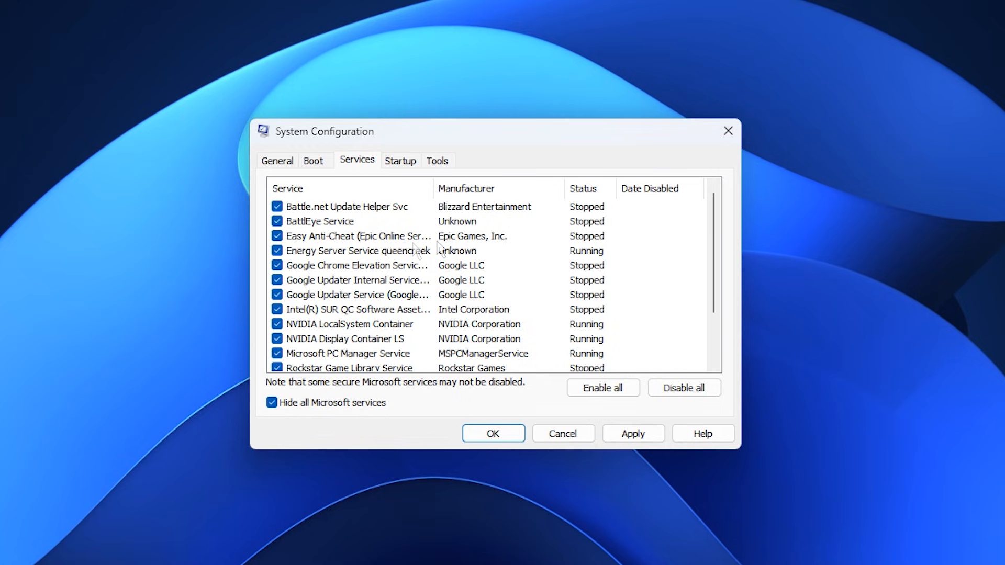
- Review the remaining services and move on to the Fortnite Performance Boost Pack folder
scroll("down", 3)
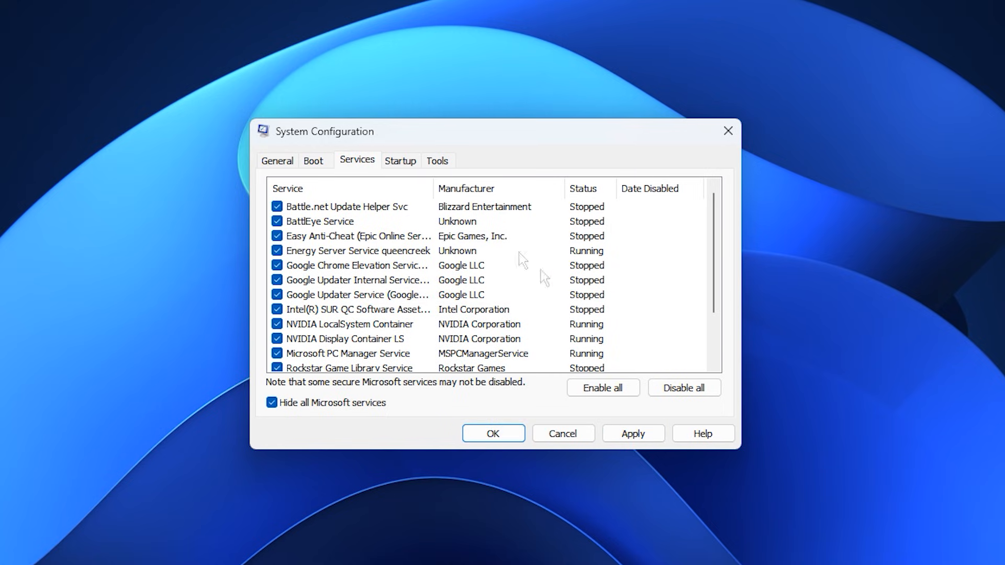
mouse_move(455, 320)
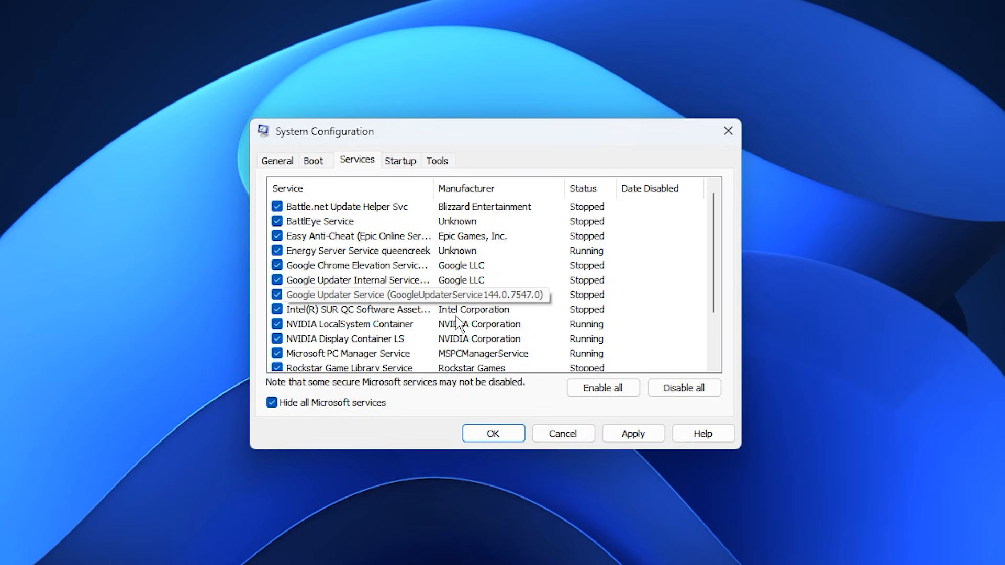
mouse_move(478, 357)
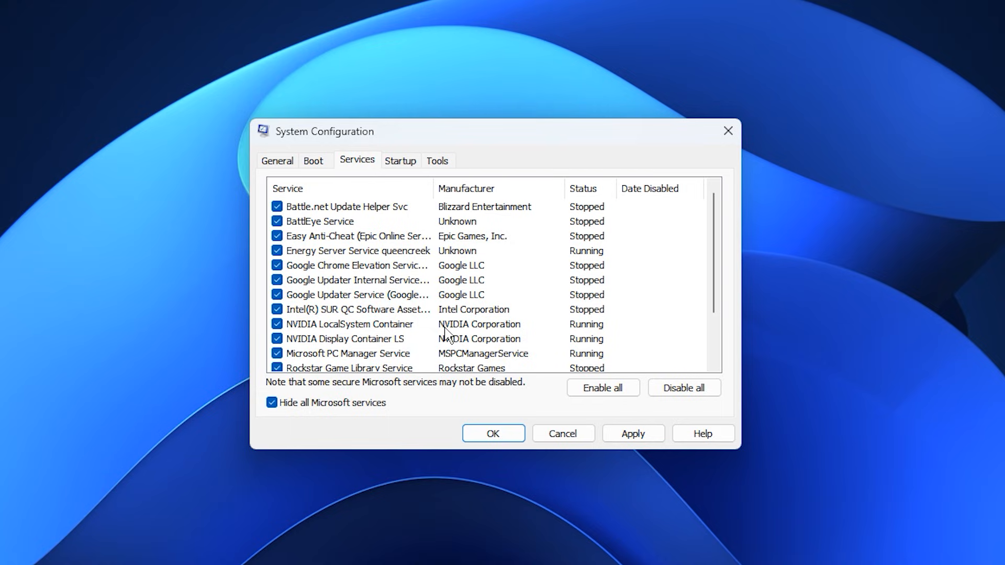
mouse_move(291, 178)
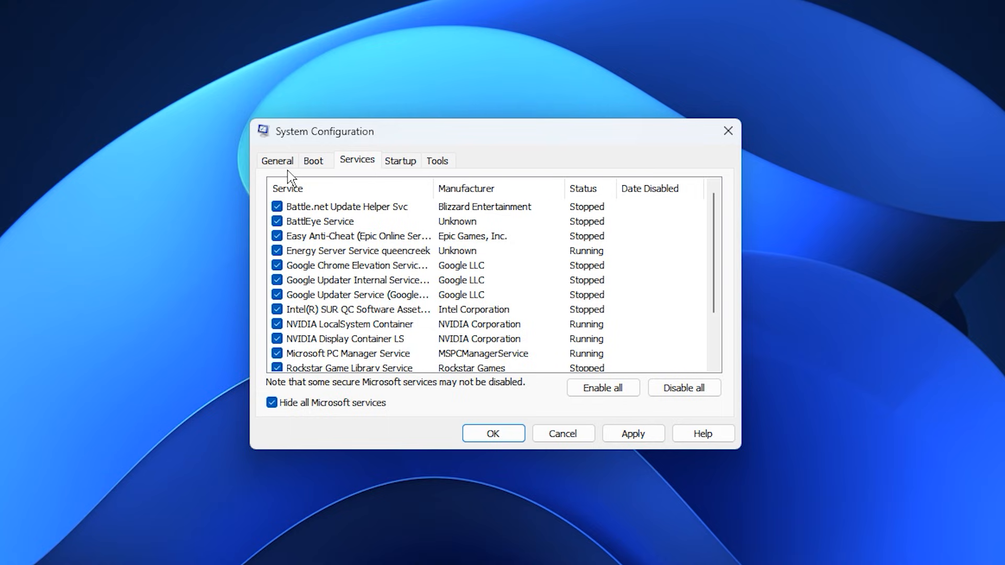
left_click(313, 163)
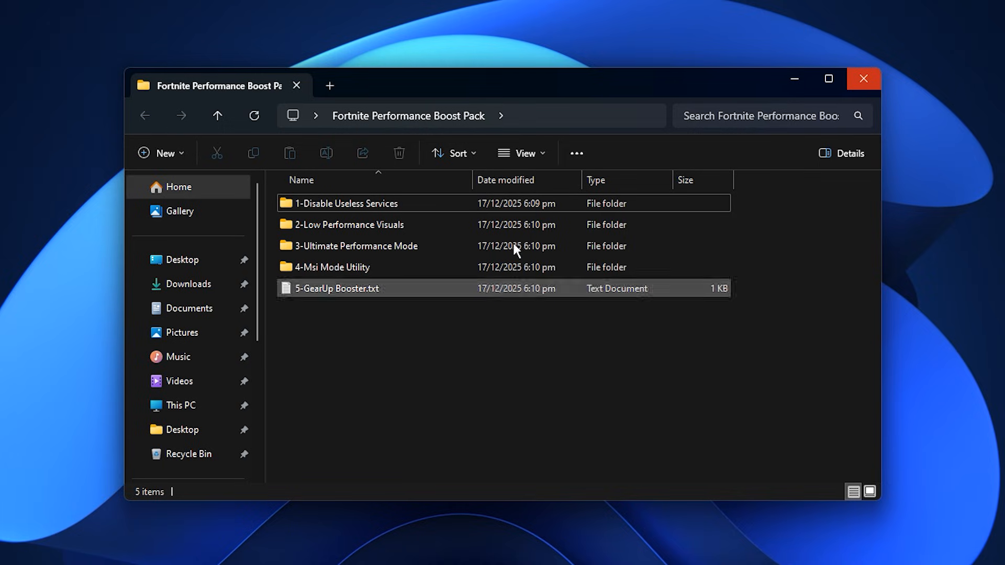
- Enter 1-Disable Useless Services and bring up actions for Disable Useless Services.bat
double_click(347, 203)
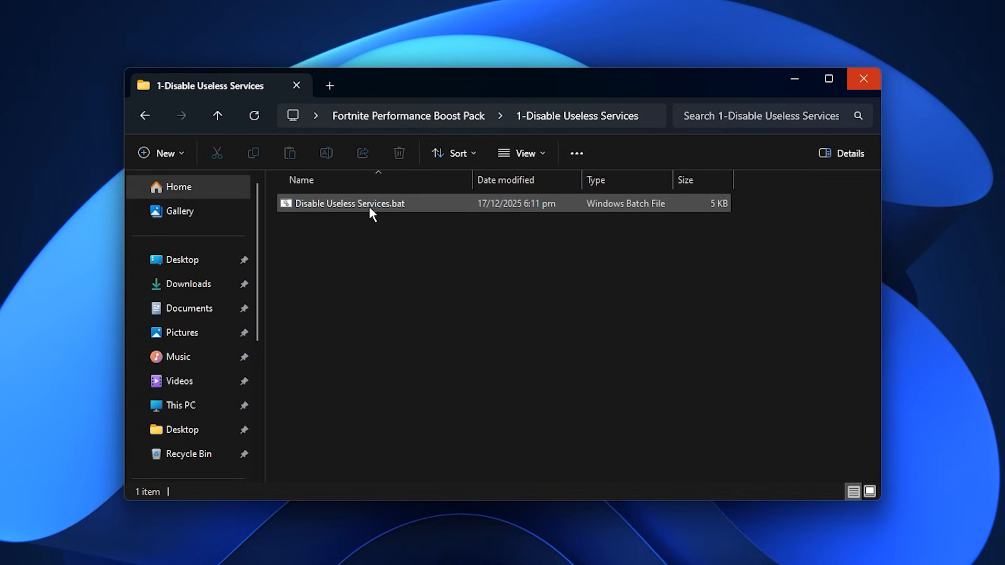
left_click(349, 203)
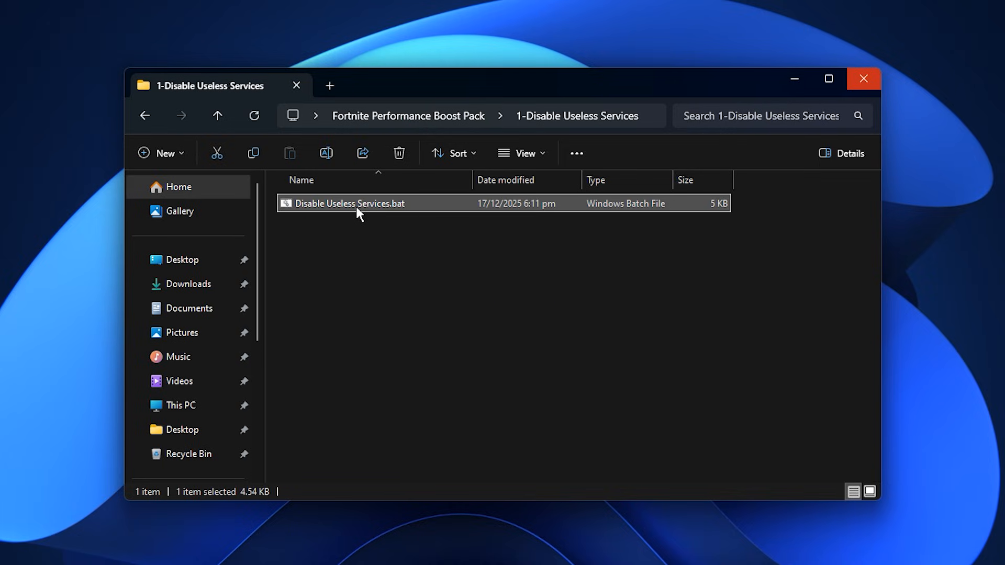
right_click(349, 203)
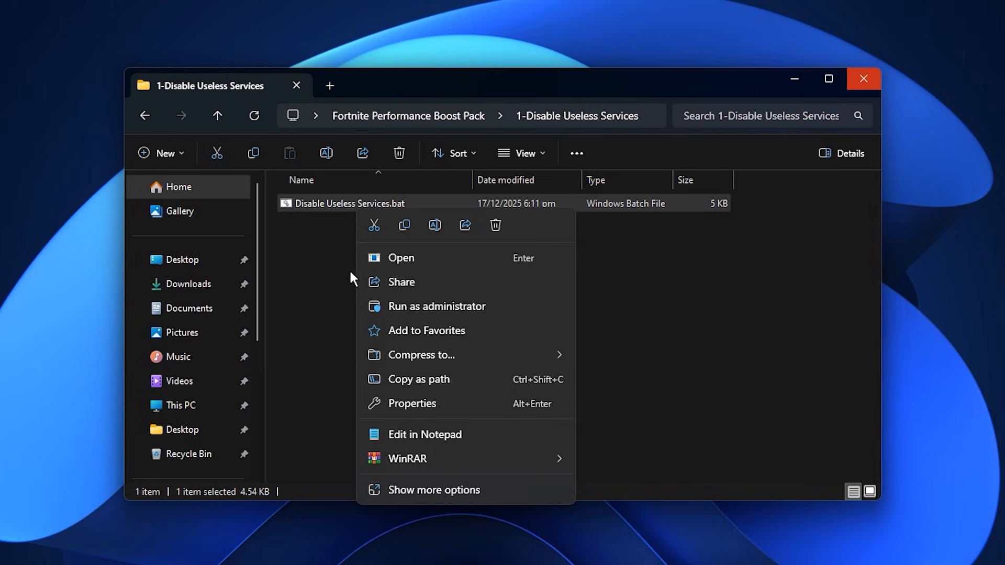
mouse_move(435, 306)
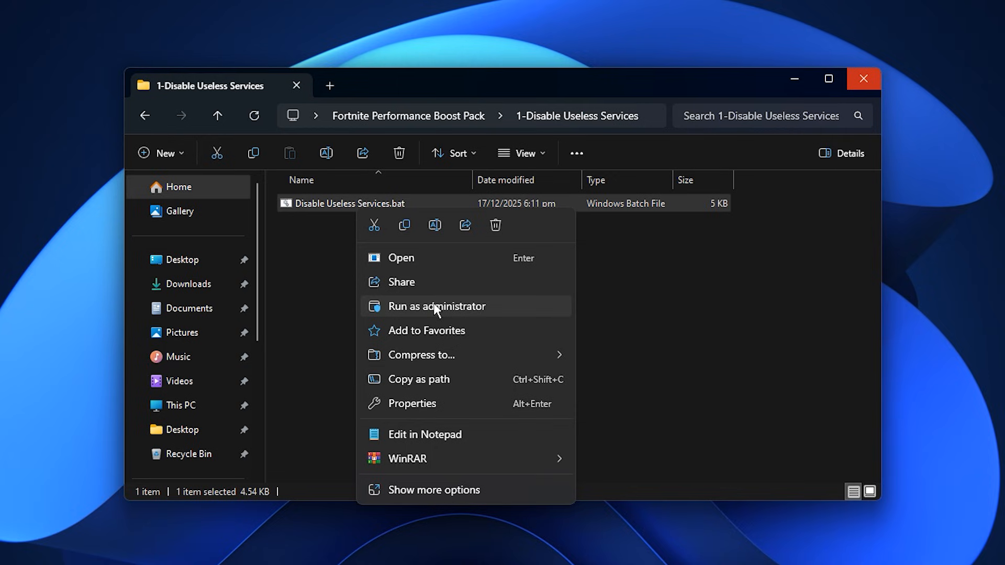
mouse_move(339, 301)
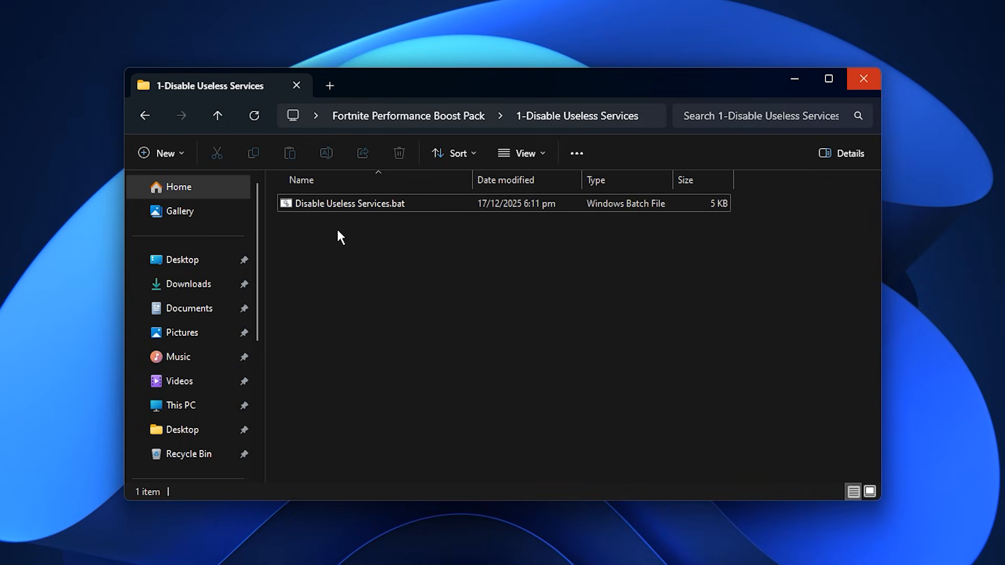
mouse_move(356, 229)
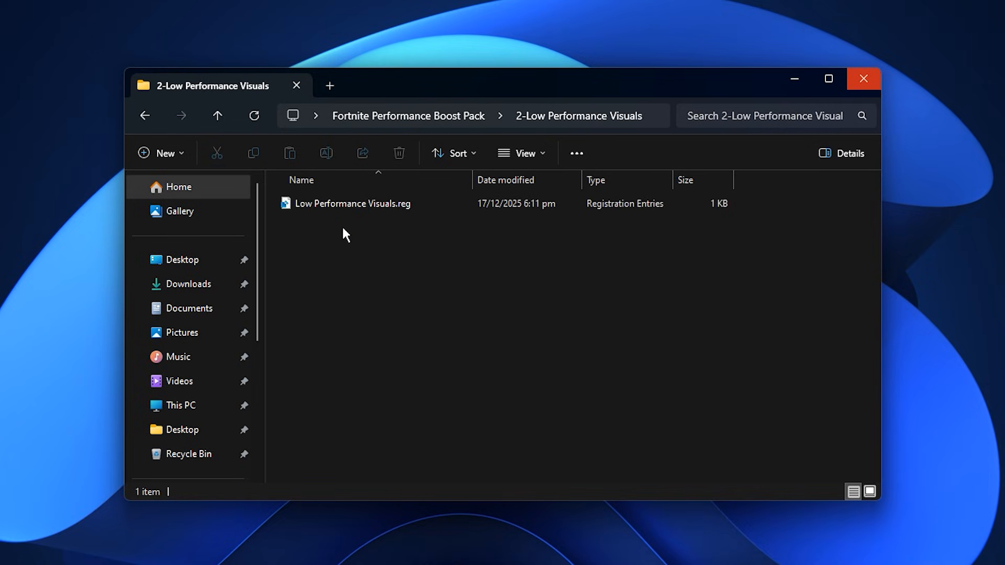
- Select Low Performance Visuals.reg, then return to the Fortnite Performance Boost Pack folder
left_click(350, 203)
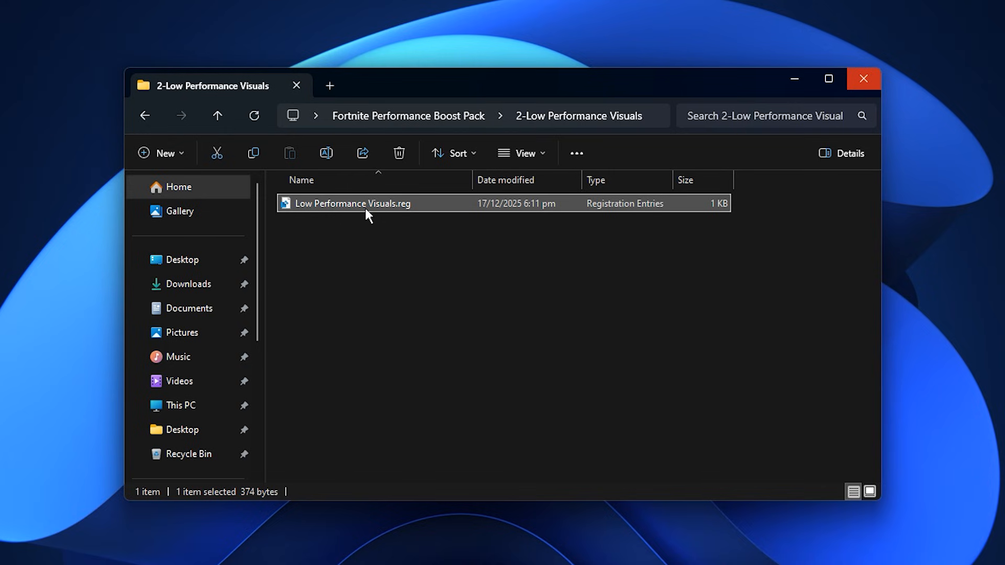
mouse_move(395, 237)
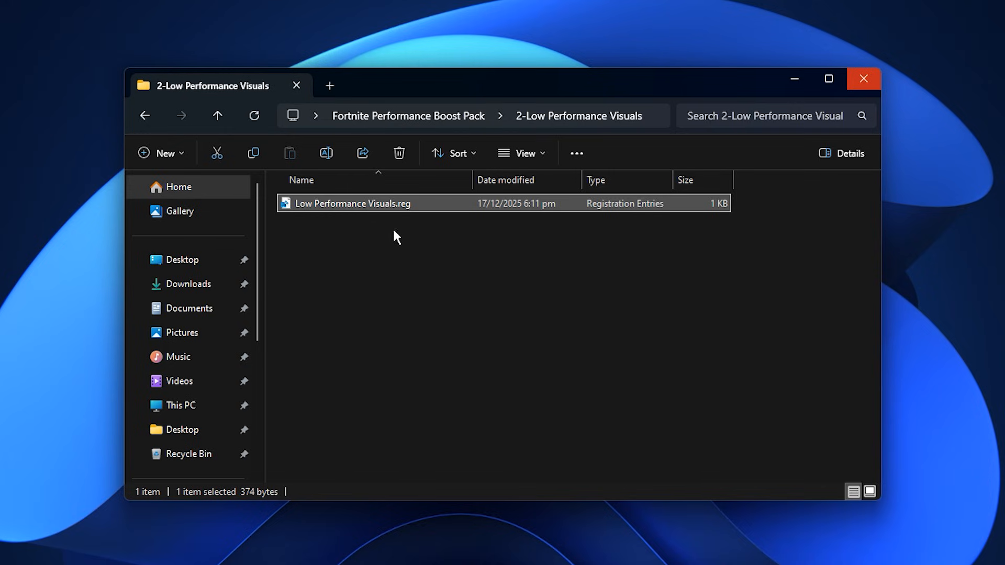
mouse_move(341, 229)
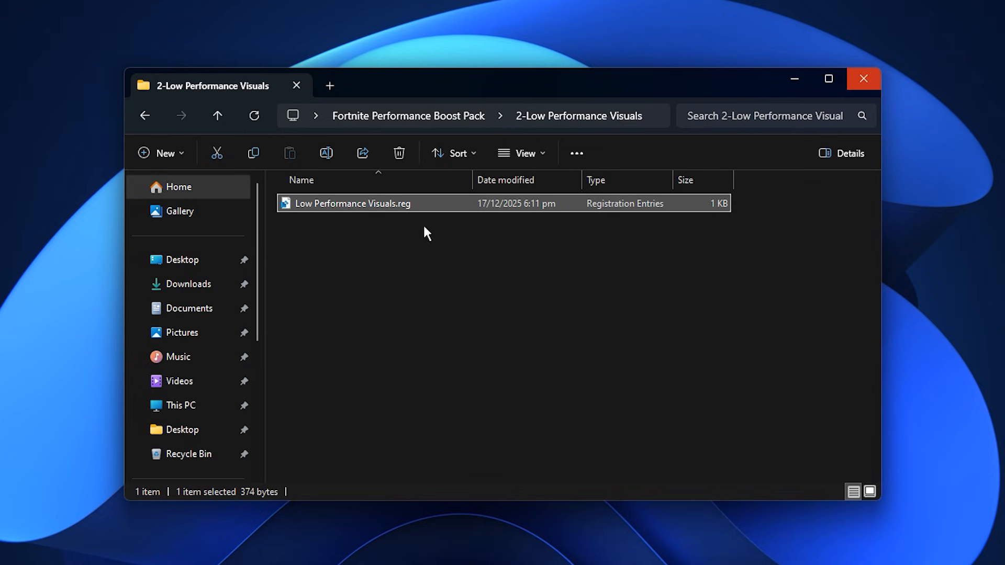
mouse_move(369, 239)
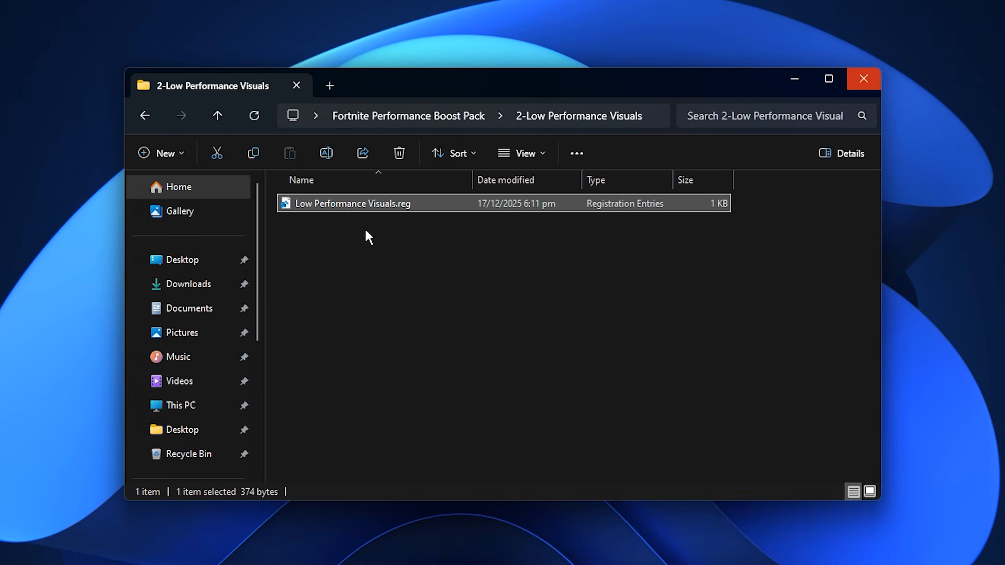
mouse_move(383, 236)
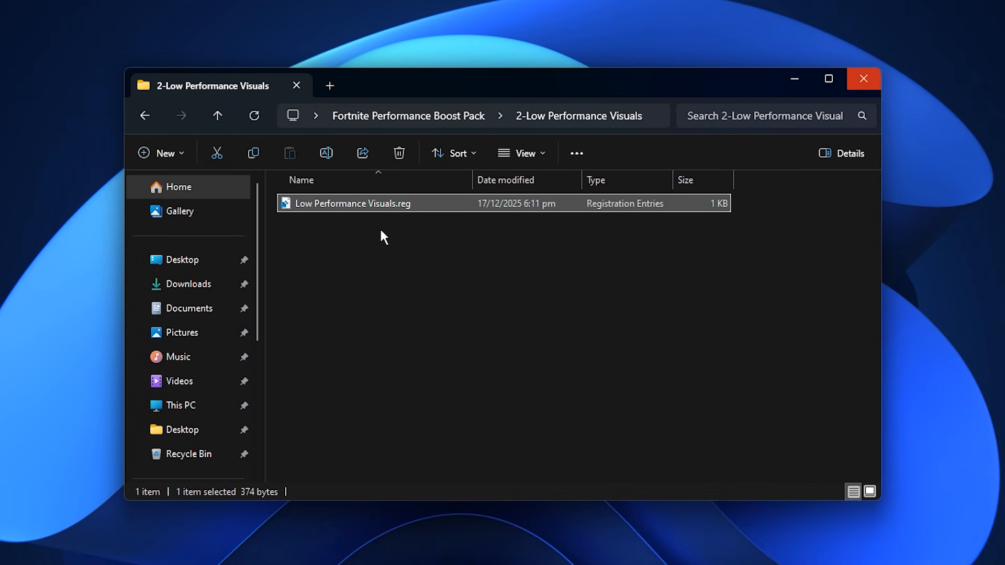
left_click(218, 116)
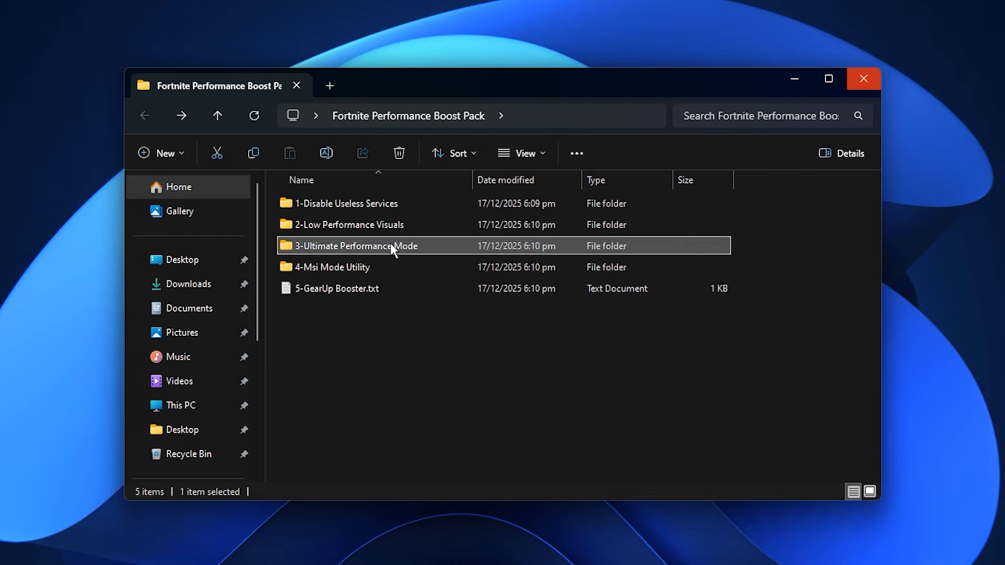
- Enter 3-Ultimate Performance Mode and bring up actions for Enable Ultimate Performance.bat
double_click(355, 244)
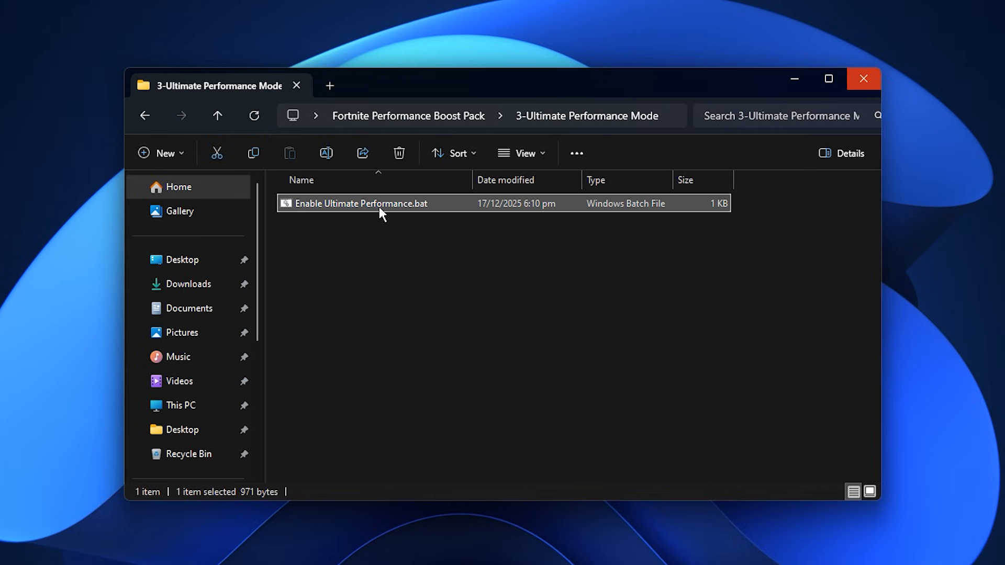
right_click(362, 203)
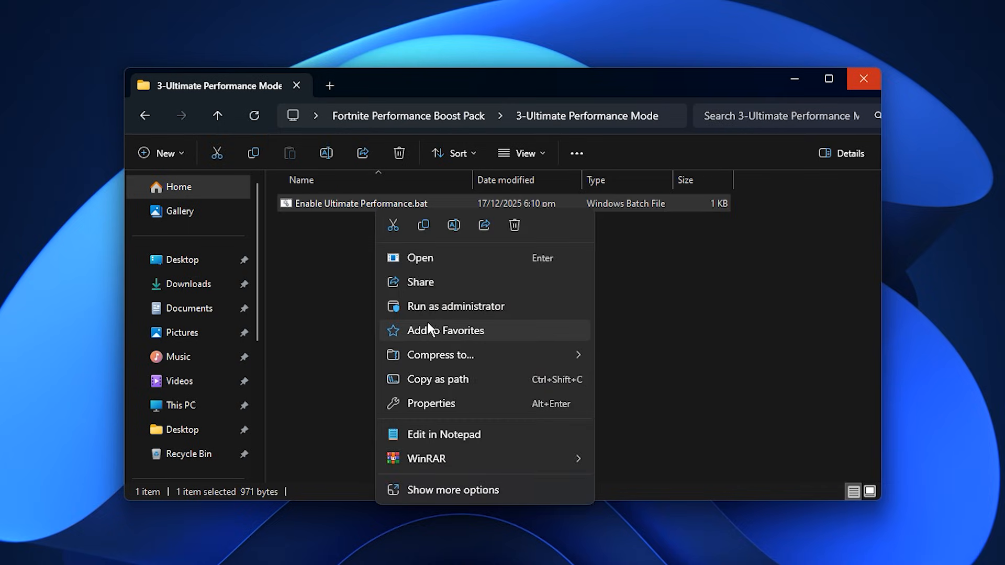
mouse_move(456, 305)
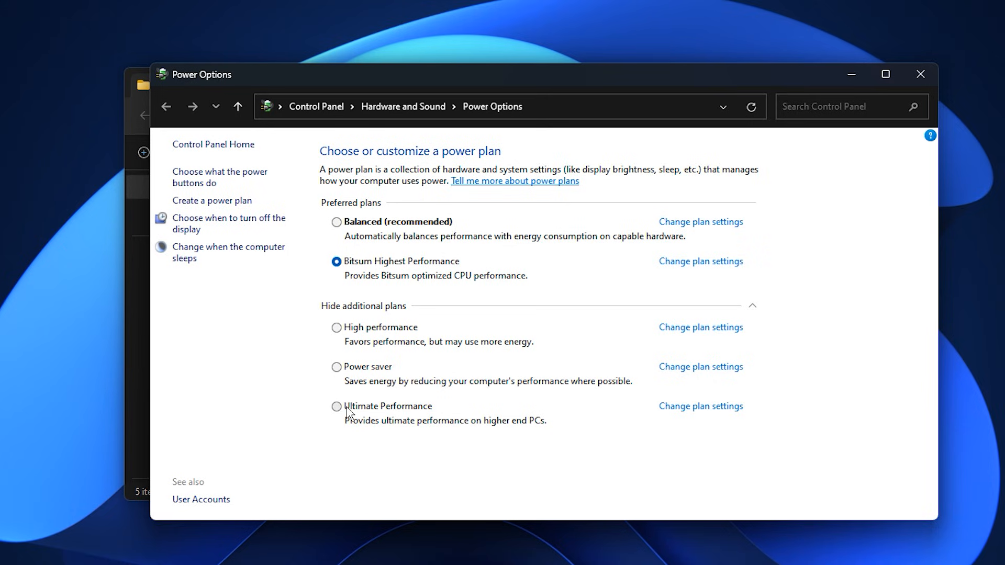
- Select Ultimate Performance as the active power plan in Power Options
left_click(336, 407)
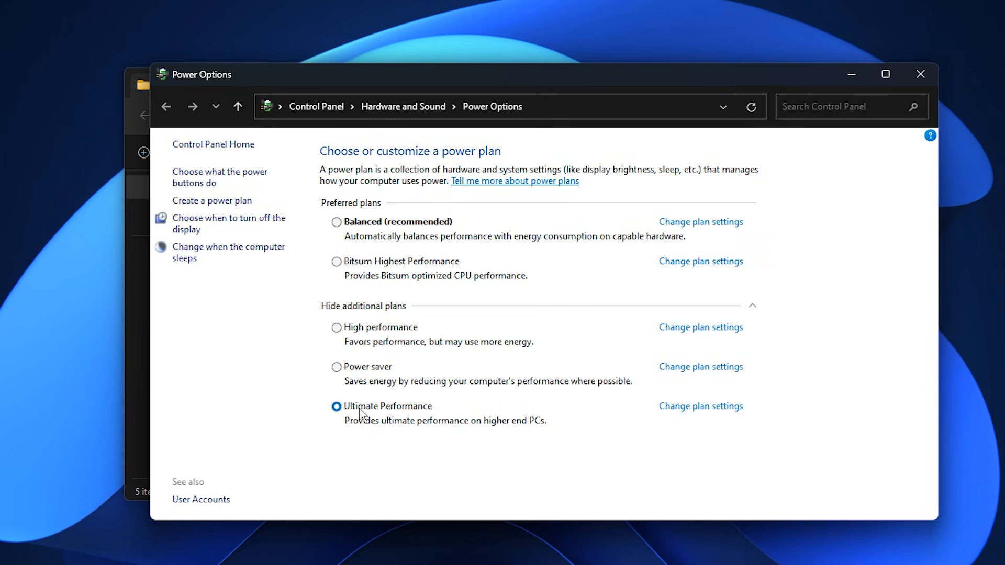
mouse_move(387, 432)
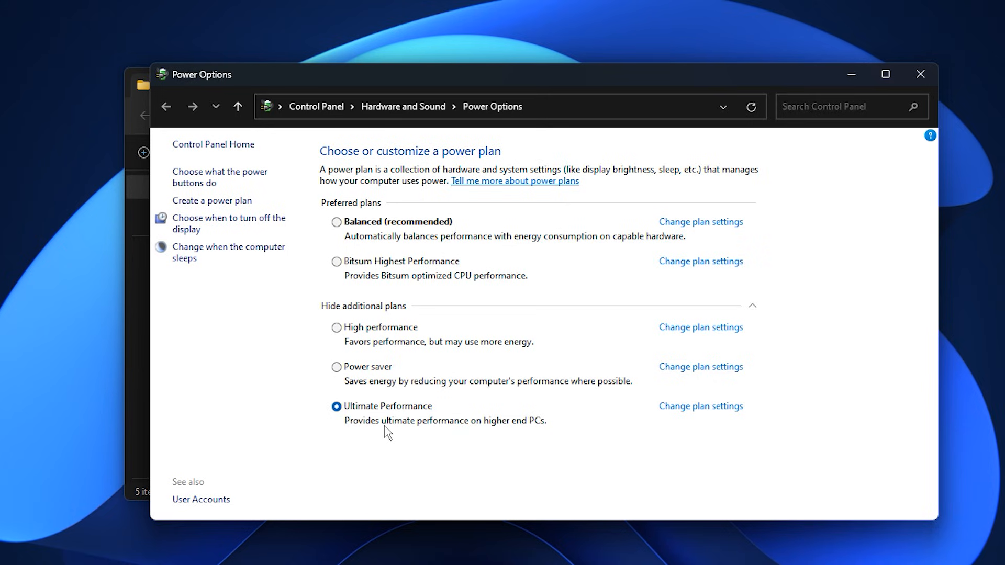
mouse_move(440, 442)
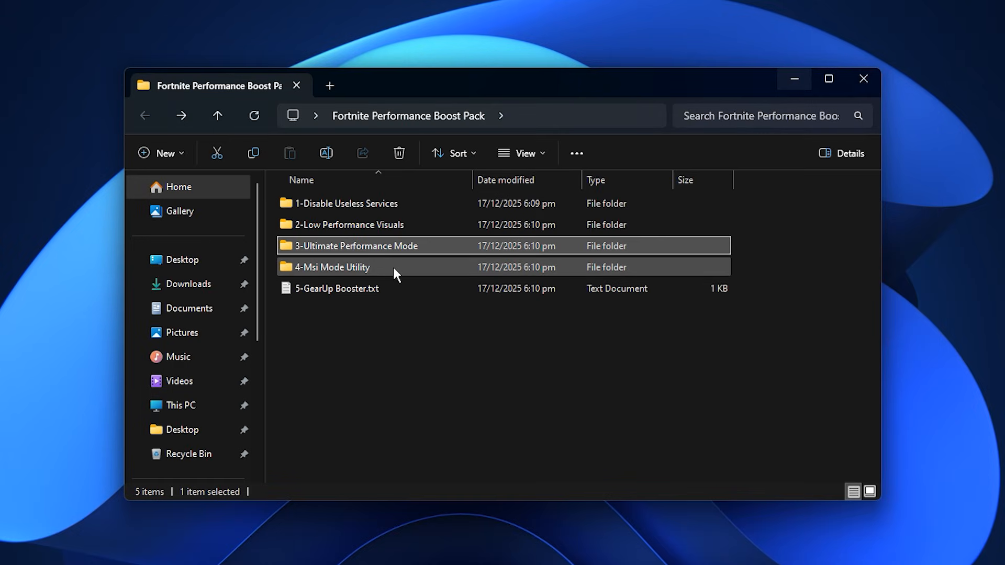
- Enter 4-Msi Mode Utility and bring up actions for MSI_util_v3.exe
double_click(332, 266)
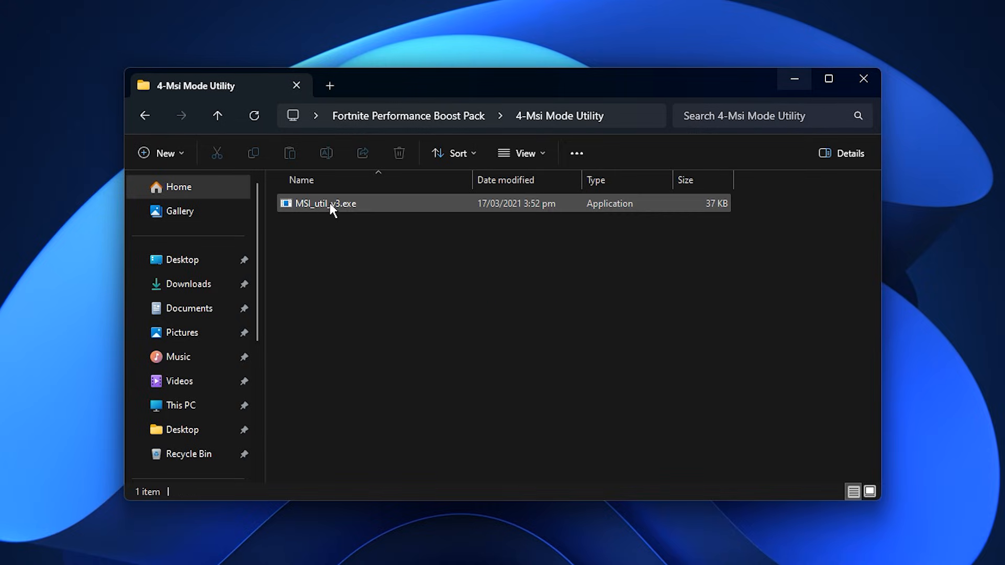
right_click(323, 203)
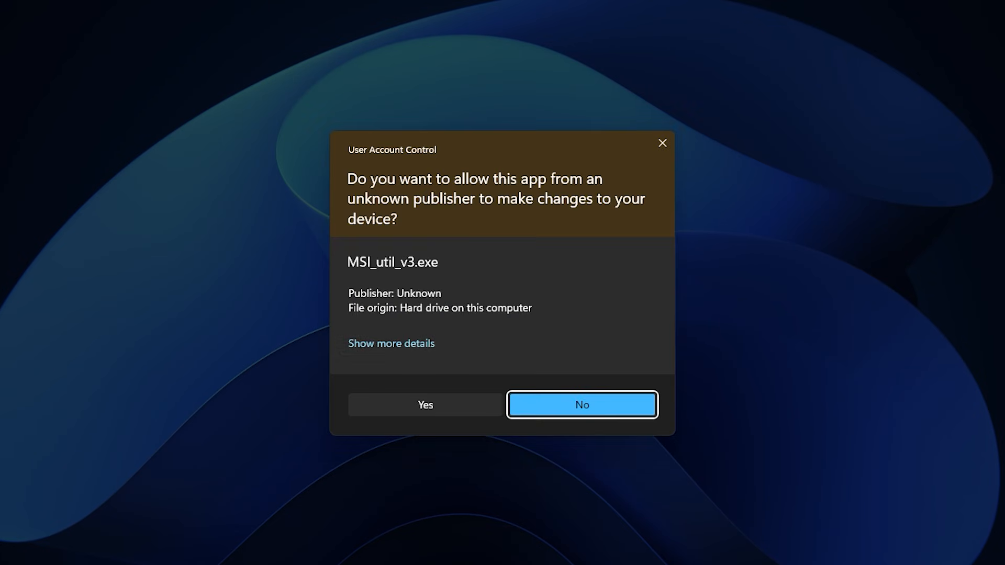
- Allow the MSI utility to run and raise the GTX 1050 Ti's interrupt priority to High
left_click(425, 404)
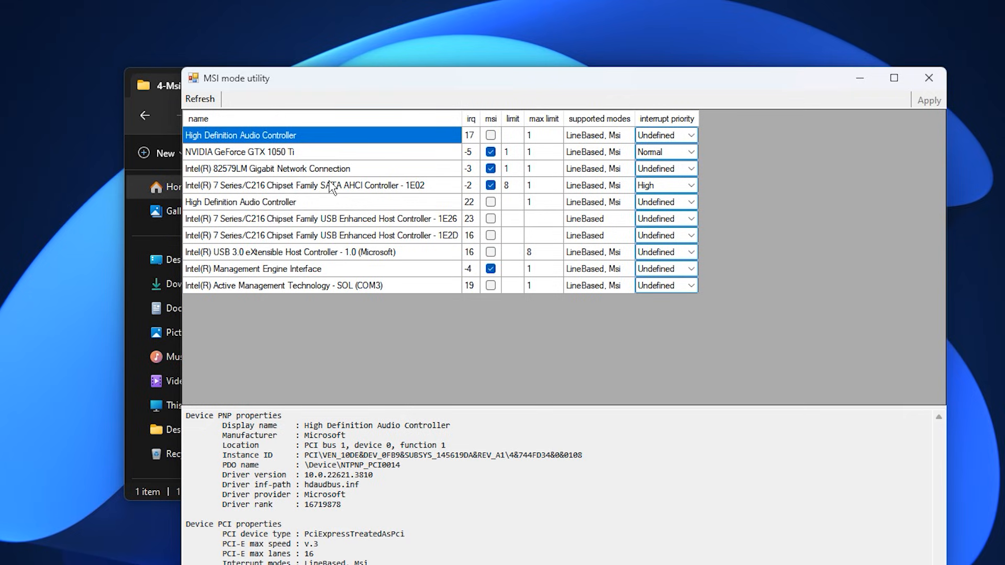
left_click(240, 152)
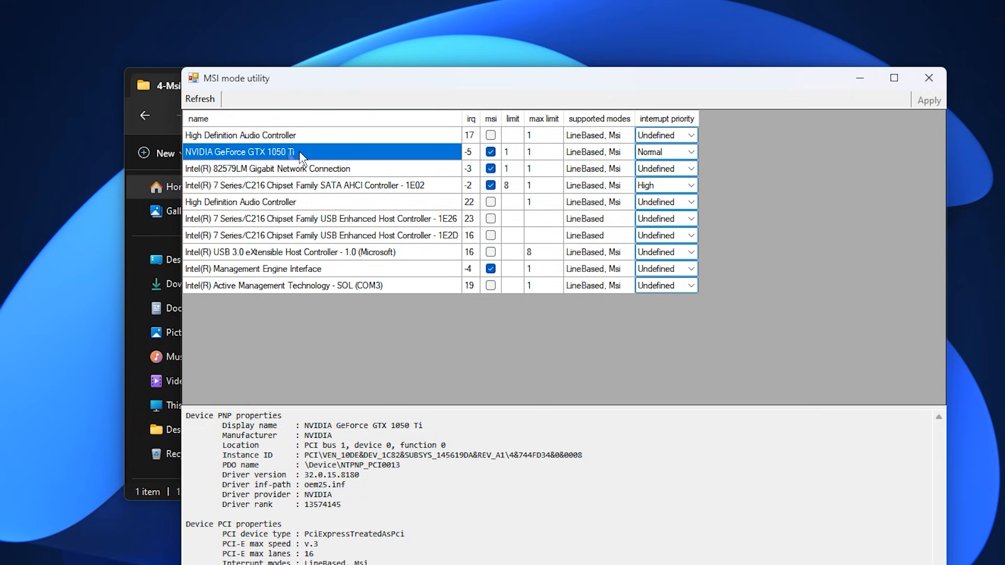
mouse_move(312, 161)
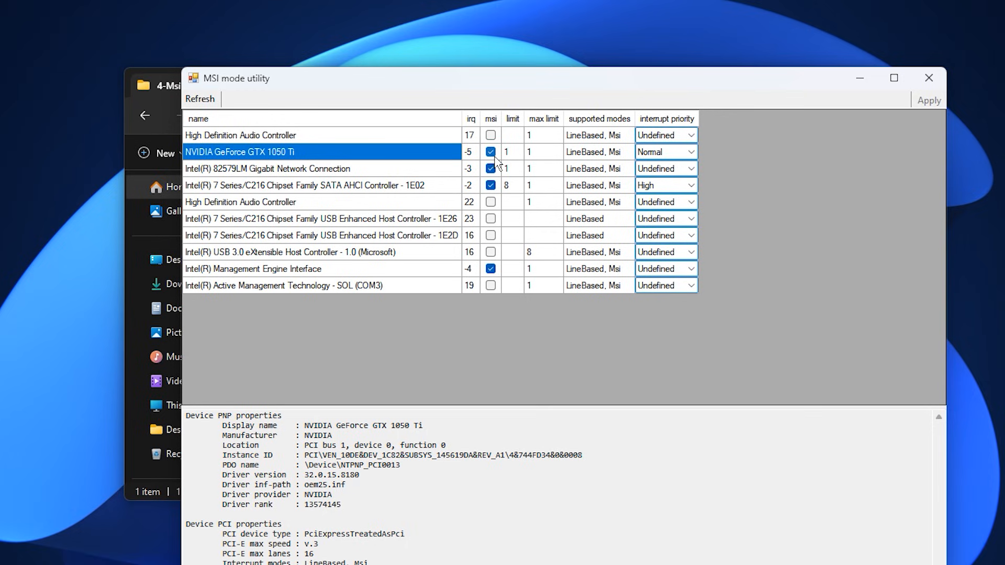
left_click(691, 152)
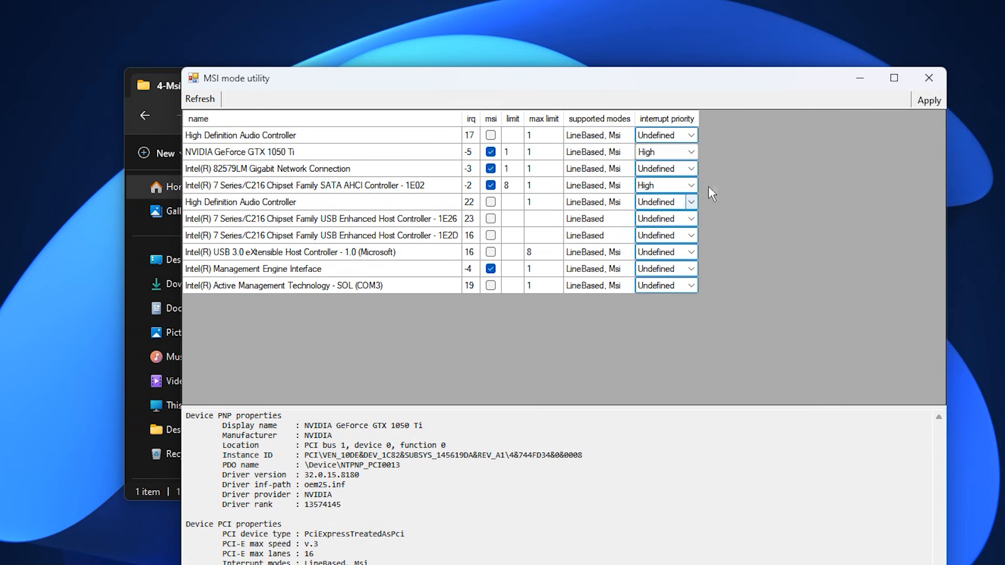
mouse_move(909, 133)
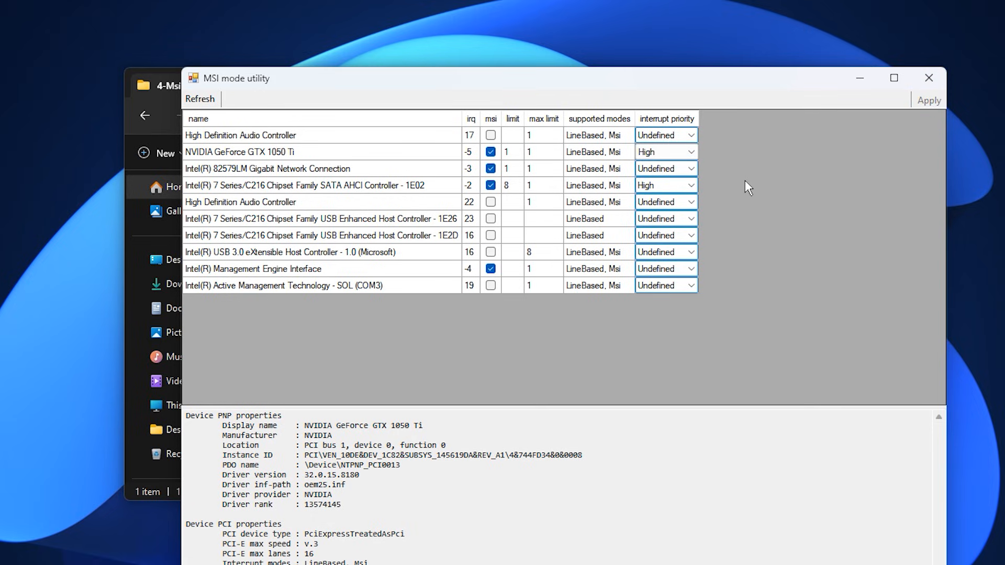
mouse_move(583, 153)
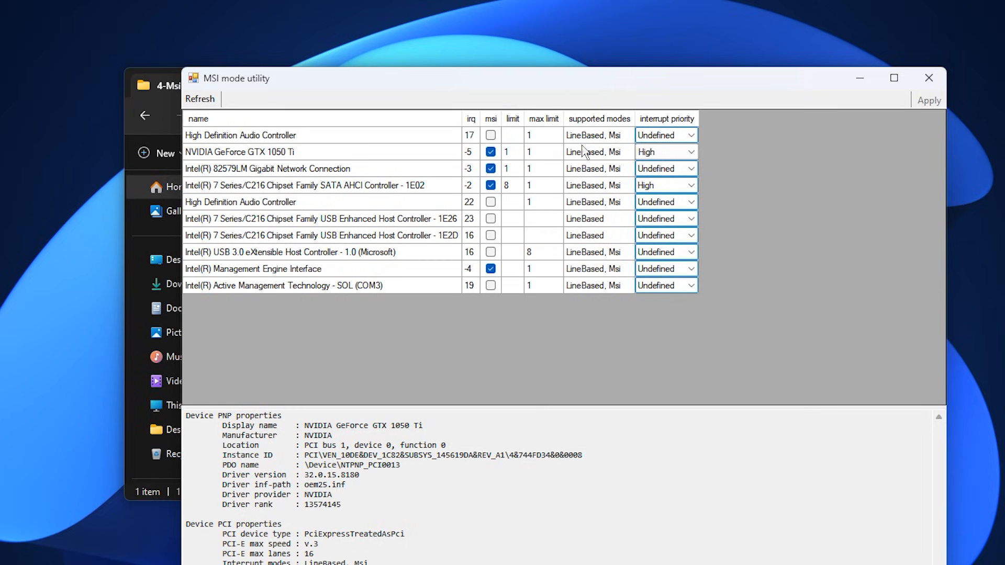
mouse_move(555, 224)
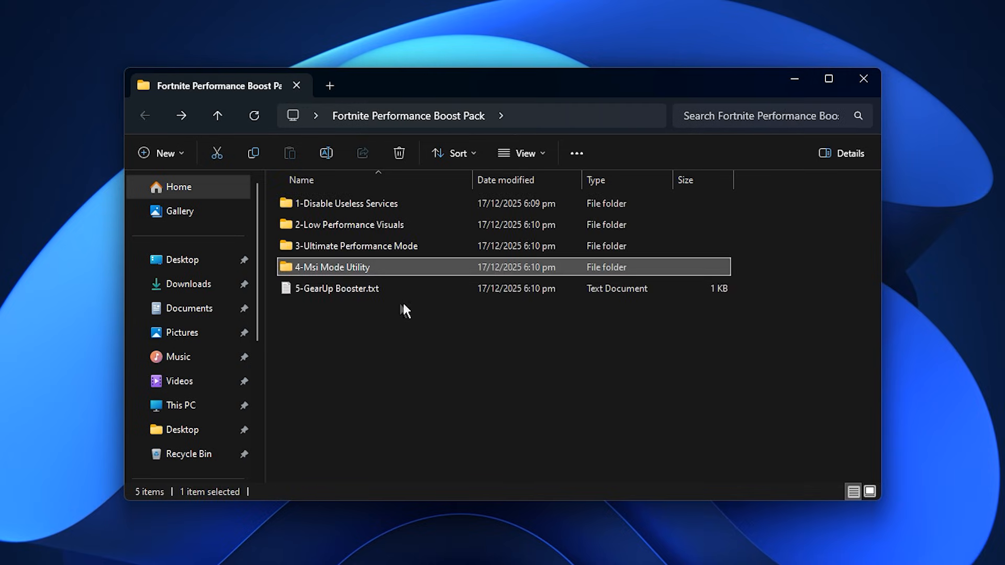
- Leave the boost pack folder for the desktop with the GearUP Booster shortcut
double_click(336, 289)
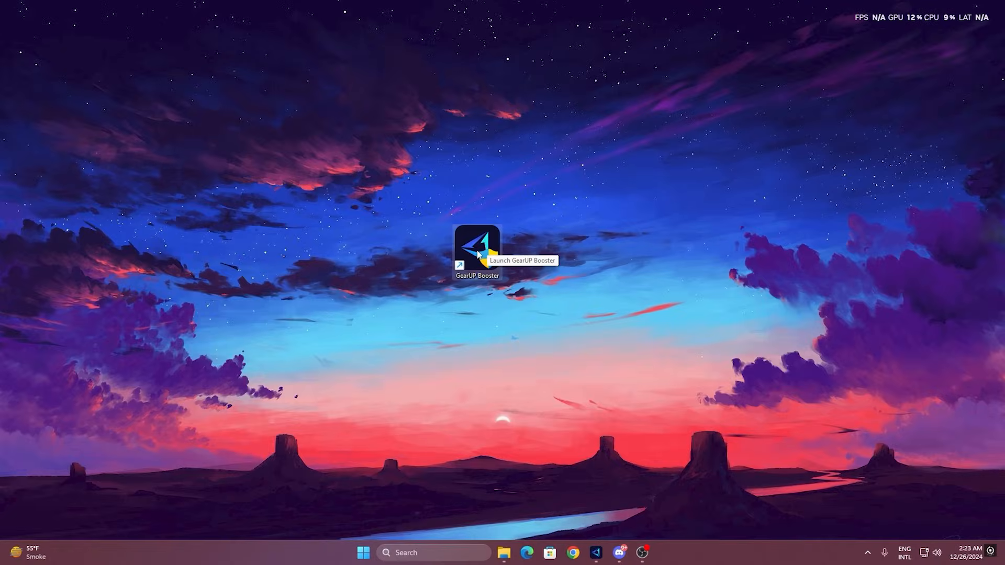
- Launch GearUP Booster, glance at the Games catalogue and return to Home with the Fortnite tile
double_click(477, 247)
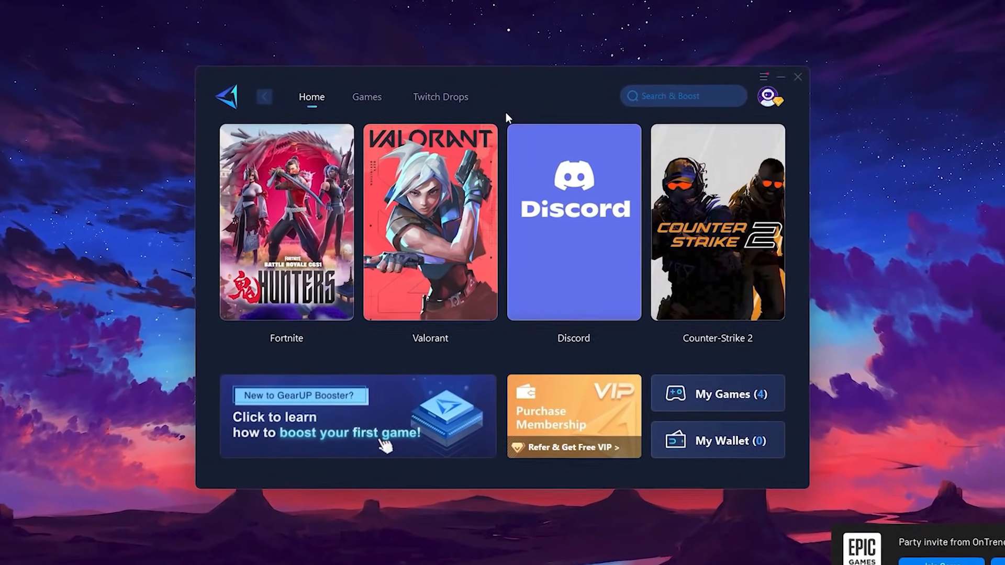
left_click(767, 96)
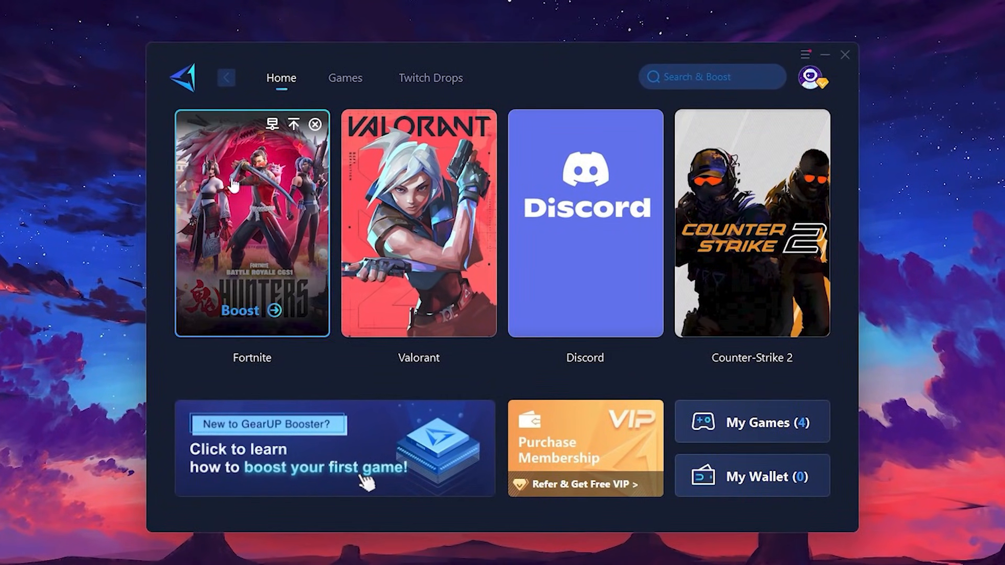
mouse_move(331, 91)
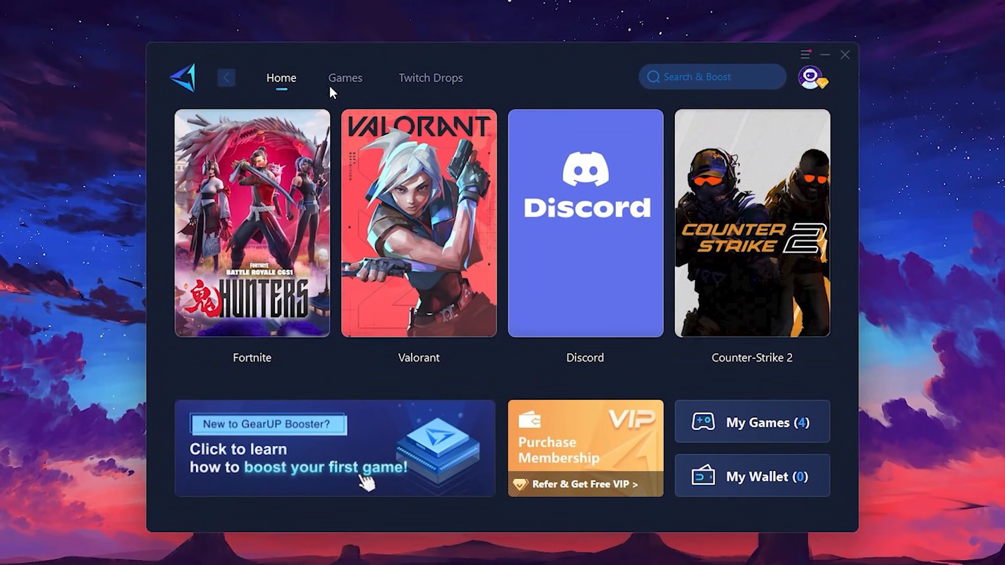
left_click(344, 77)
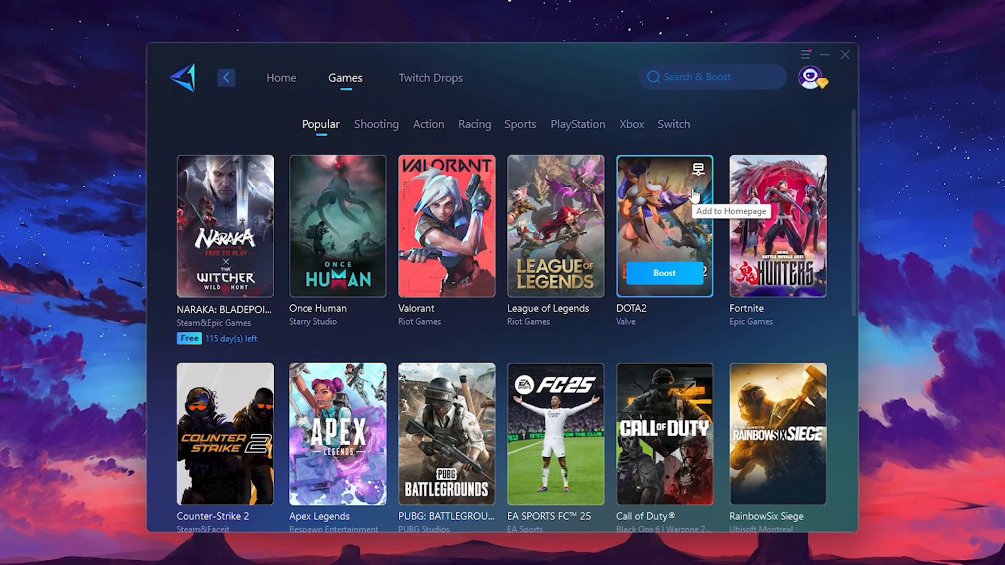
mouse_move(280, 77)
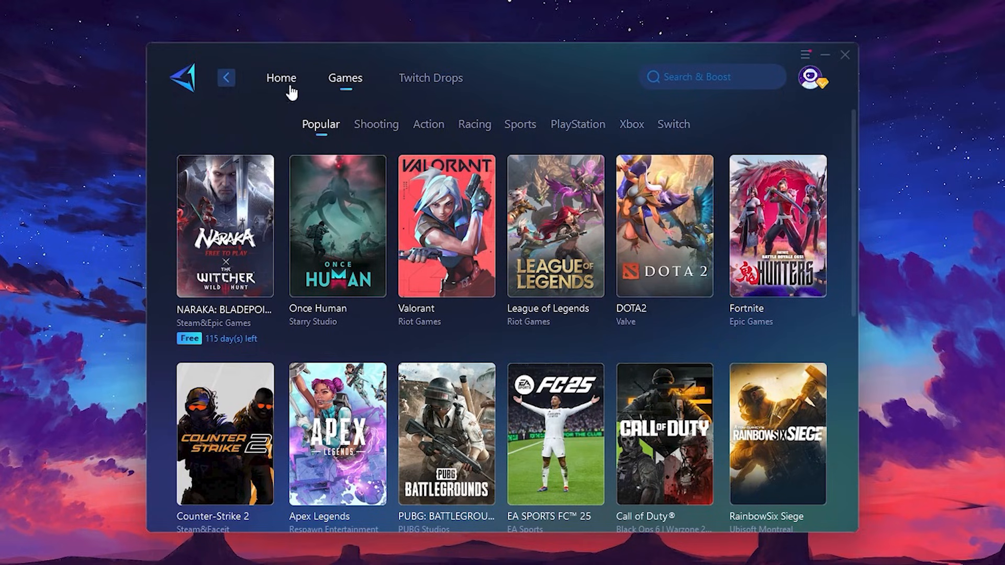
left_click(280, 77)
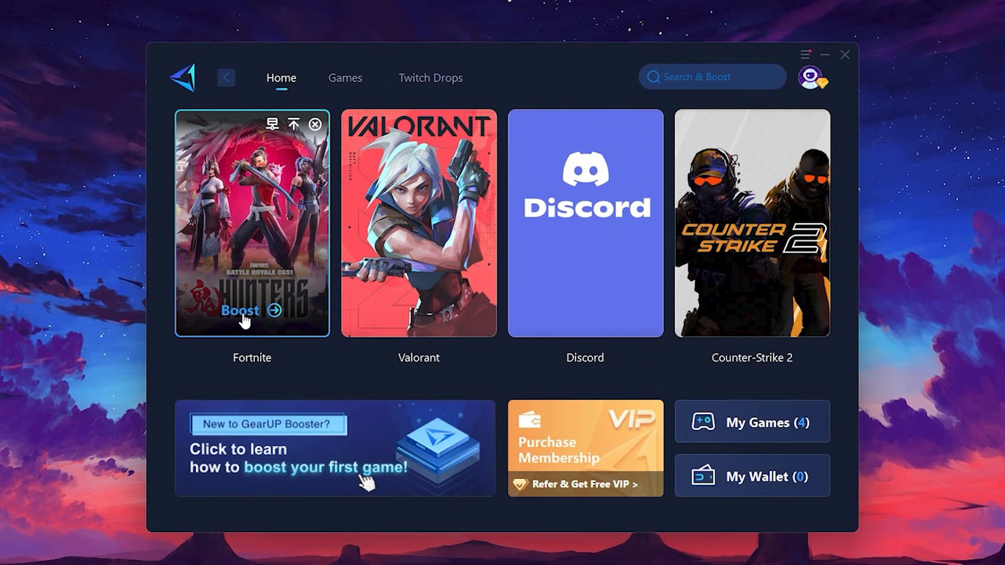
mouse_move(219, 270)
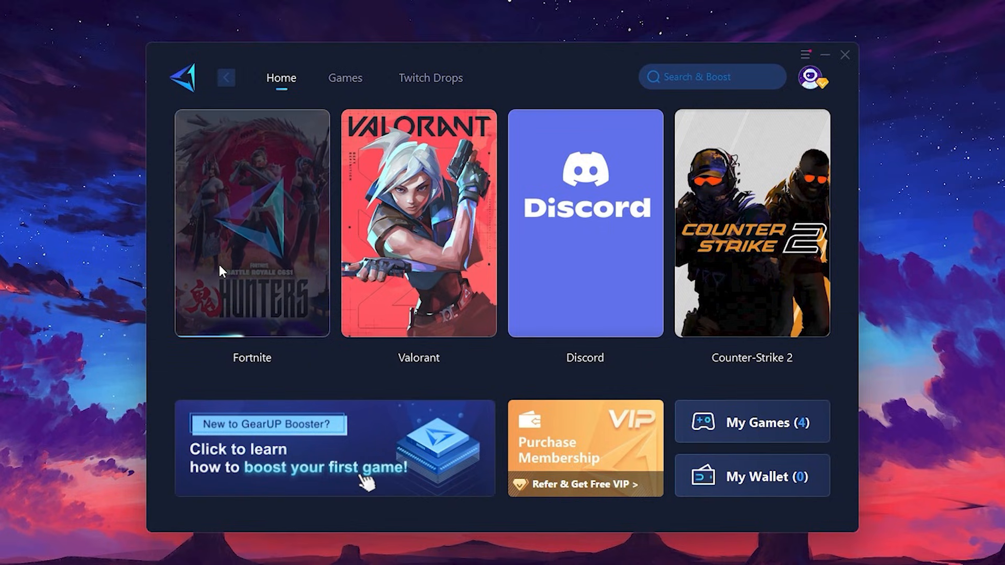
- Boost Fortnite and choose Middle East as its game server region
left_click(251, 222)
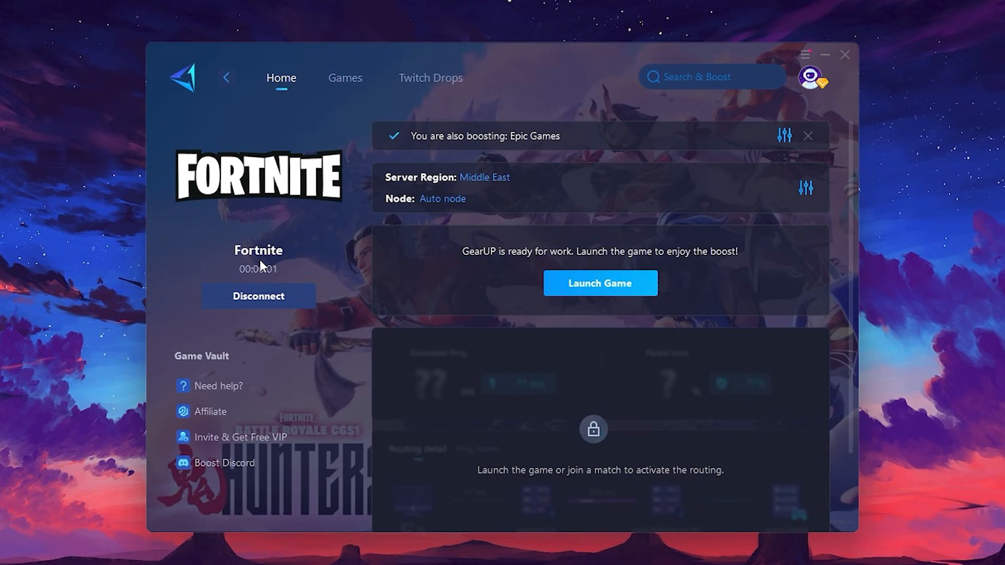
mouse_move(468, 170)
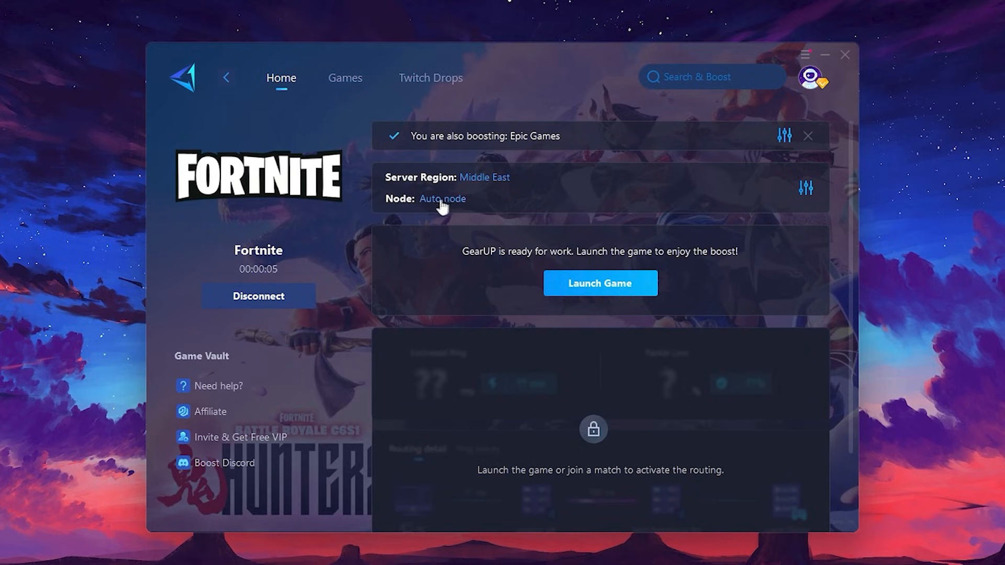
left_click(484, 177)
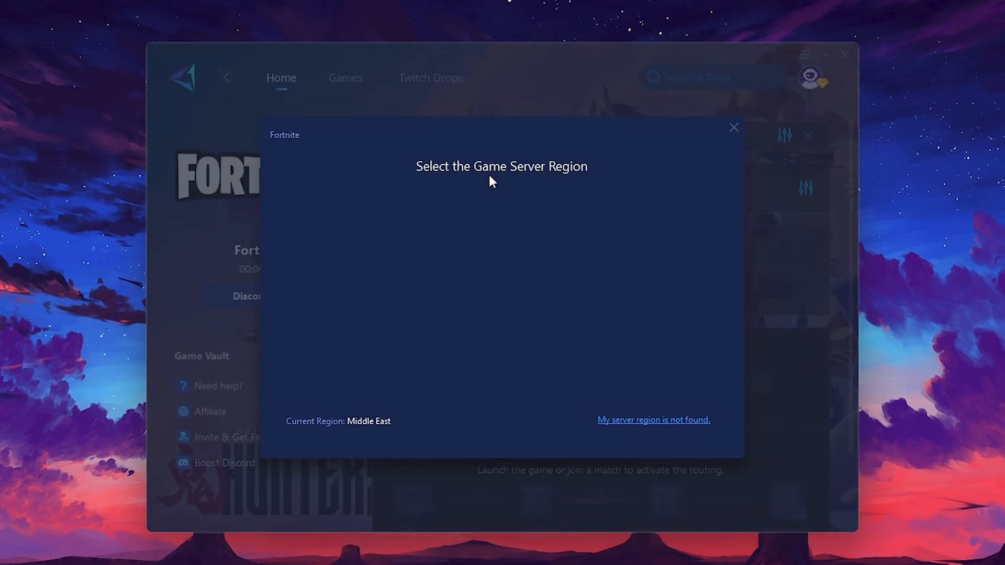
left_click(496, 317)
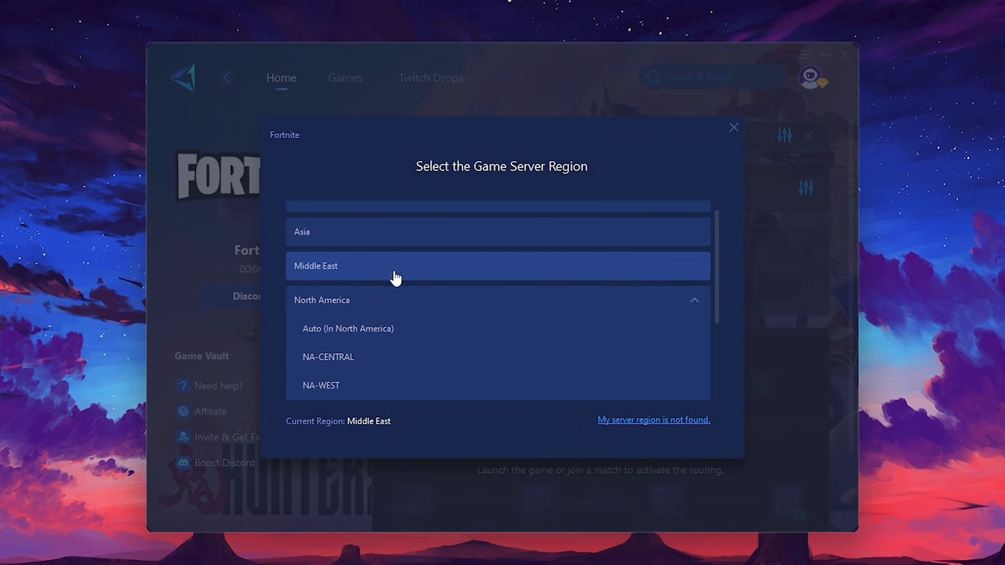
left_click(734, 127)
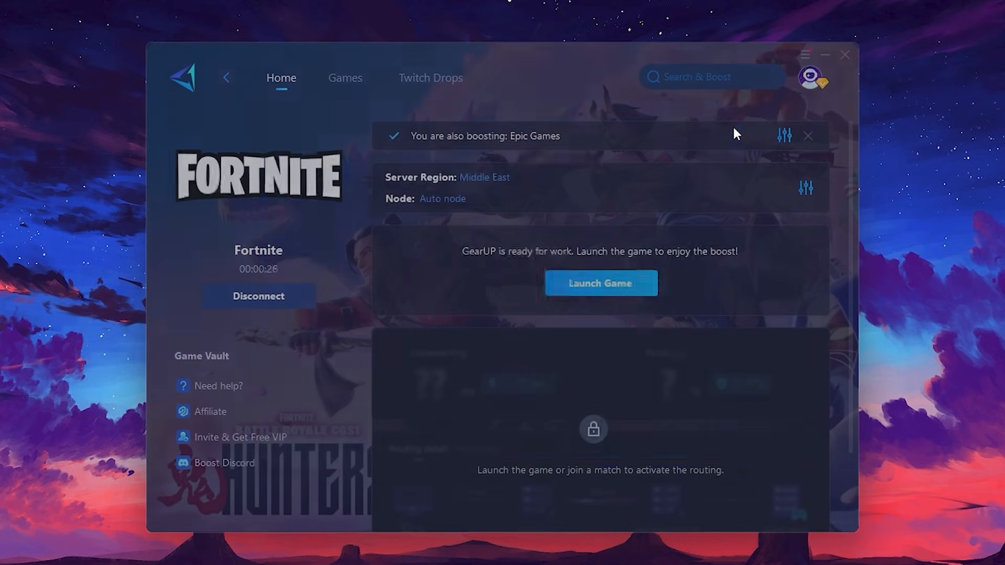
mouse_move(441, 199)
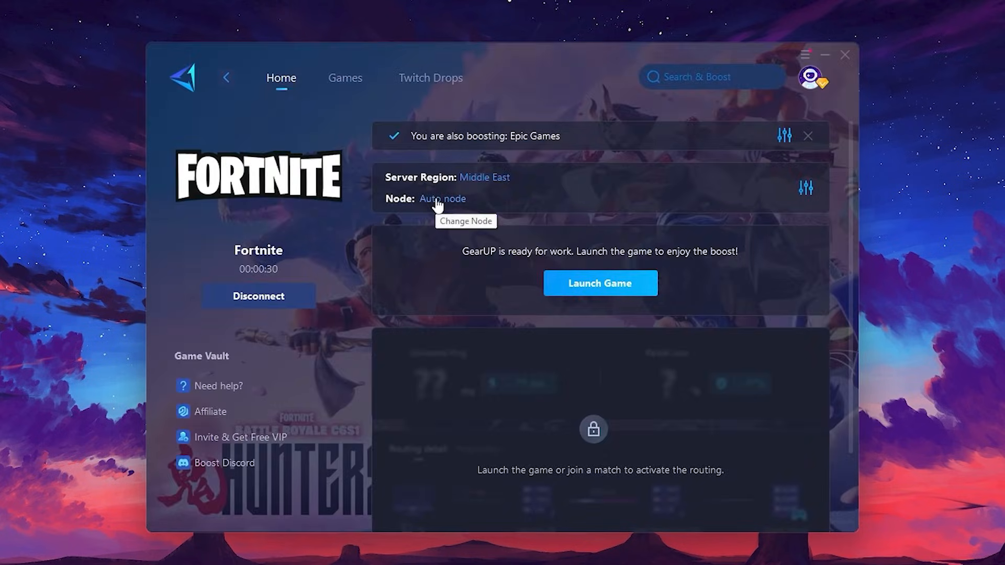
- Review the Dubai node list for Fortnite, then bring up 'Turn Windows features on or off' from search
left_click(442, 199)
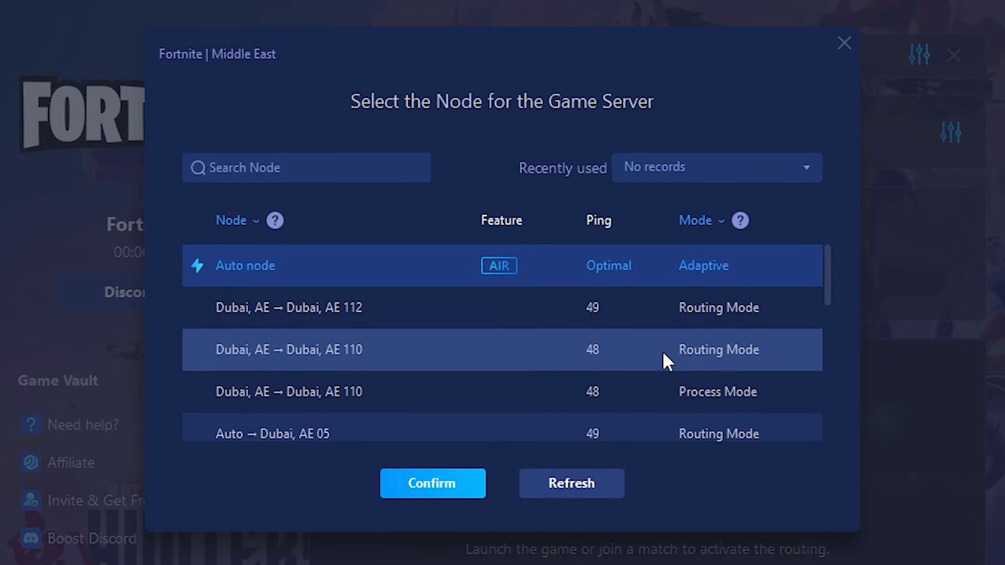
mouse_move(603, 260)
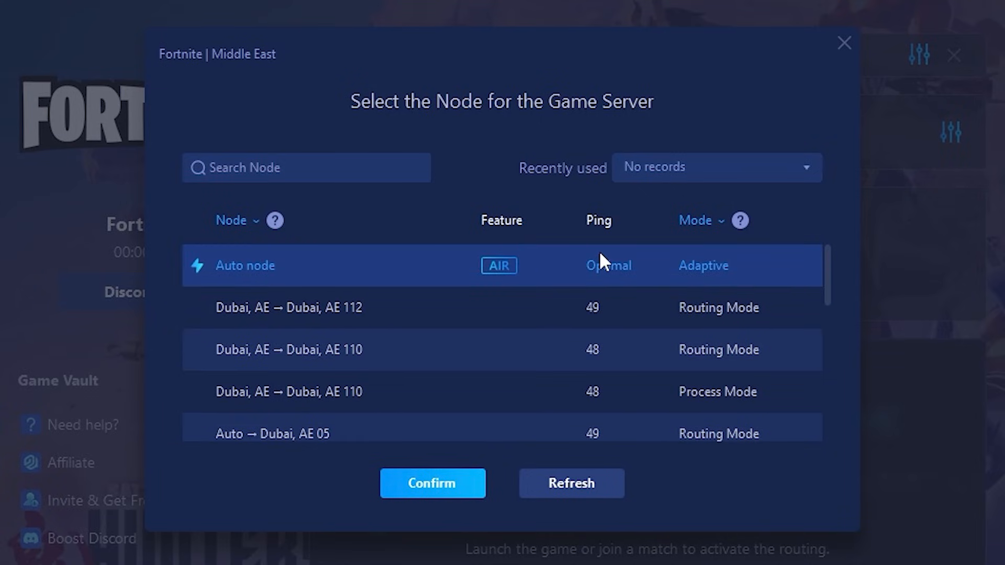
mouse_move(625, 311)
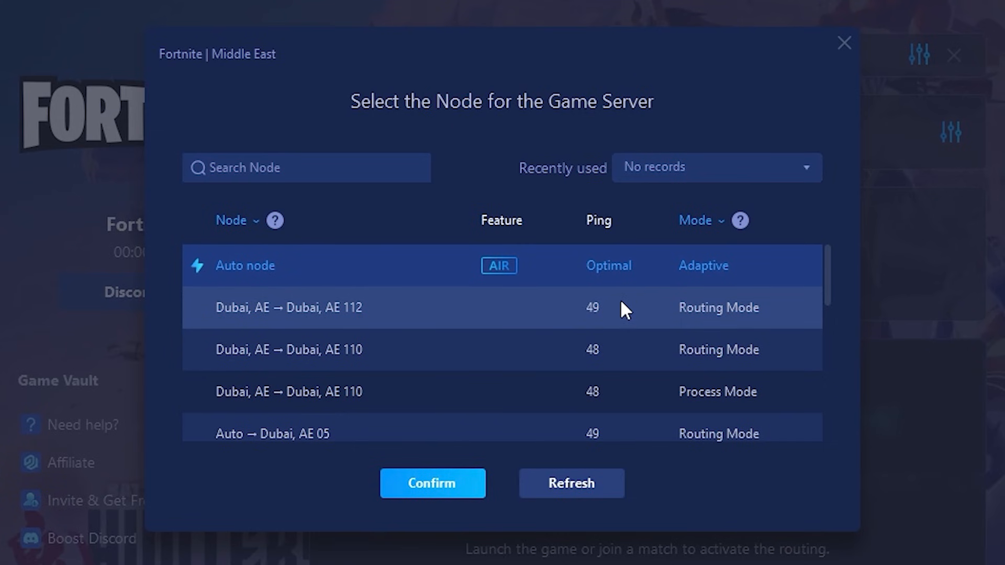
left_click(432, 484)
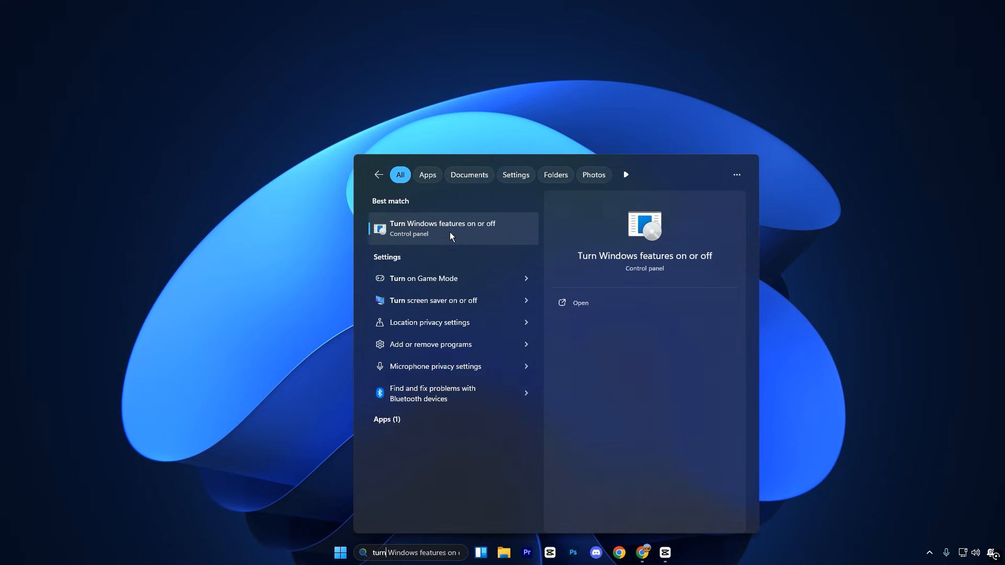
left_click(449, 228)
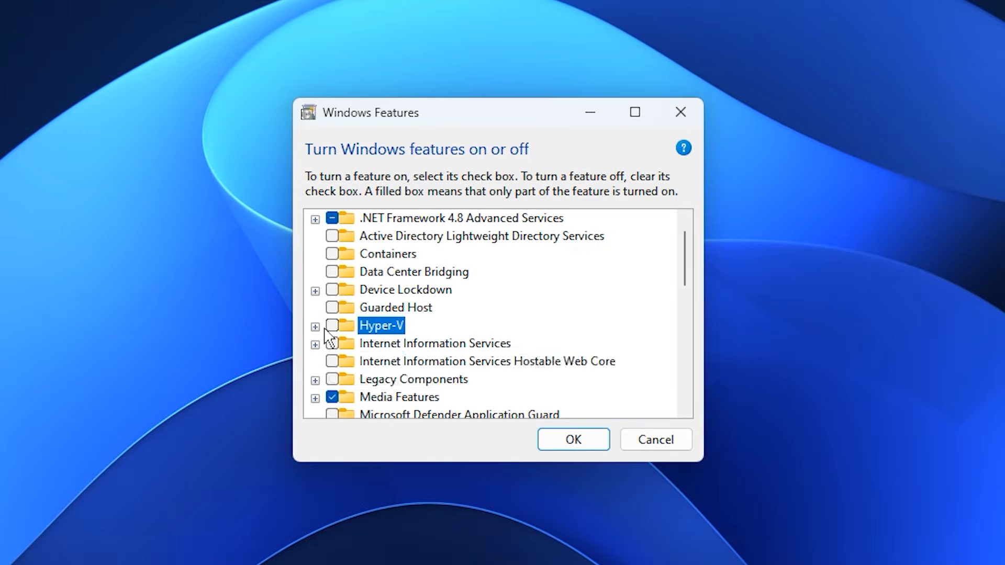
mouse_move(450, 330)
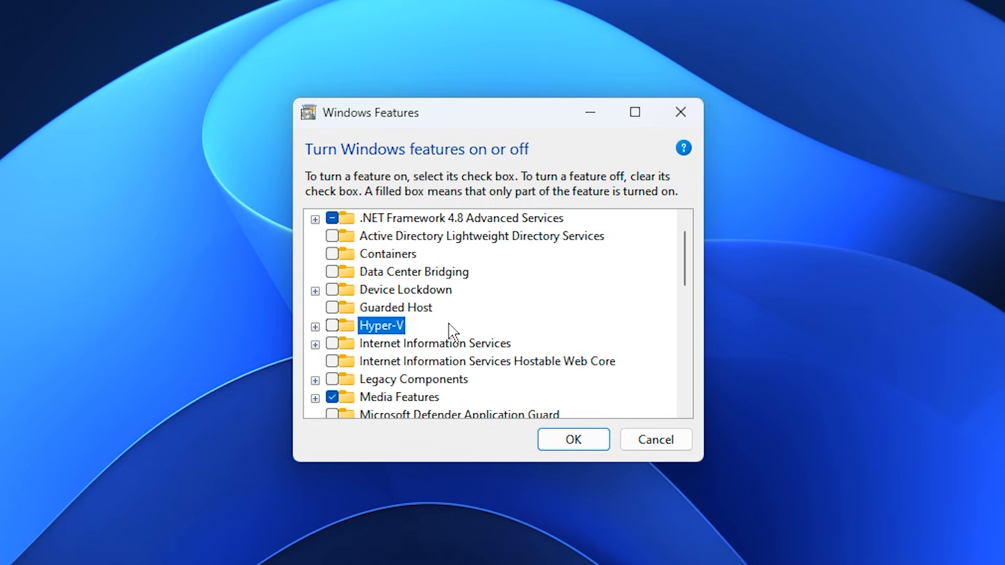
- Verify Hyper-V, Virtual Machine Platform and Windows Hypervisor Platform remain unchecked in Windows Features
scroll("down", 3)
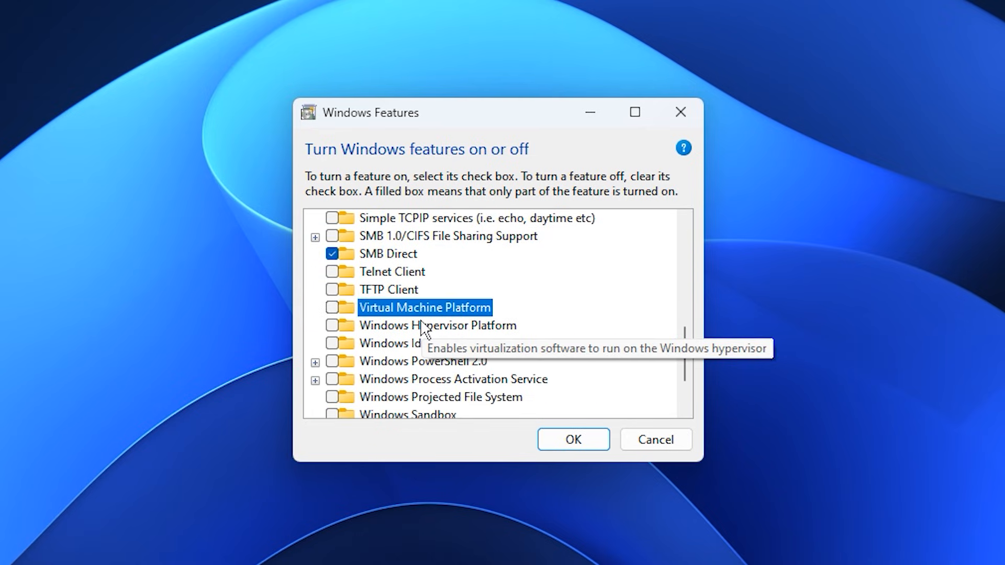
left_click(437, 325)
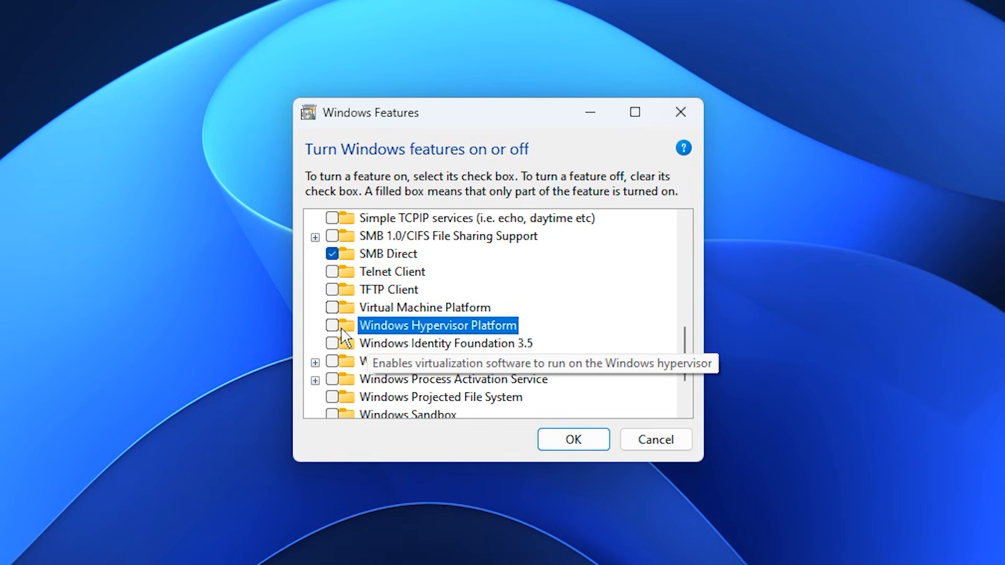
mouse_move(415, 338)
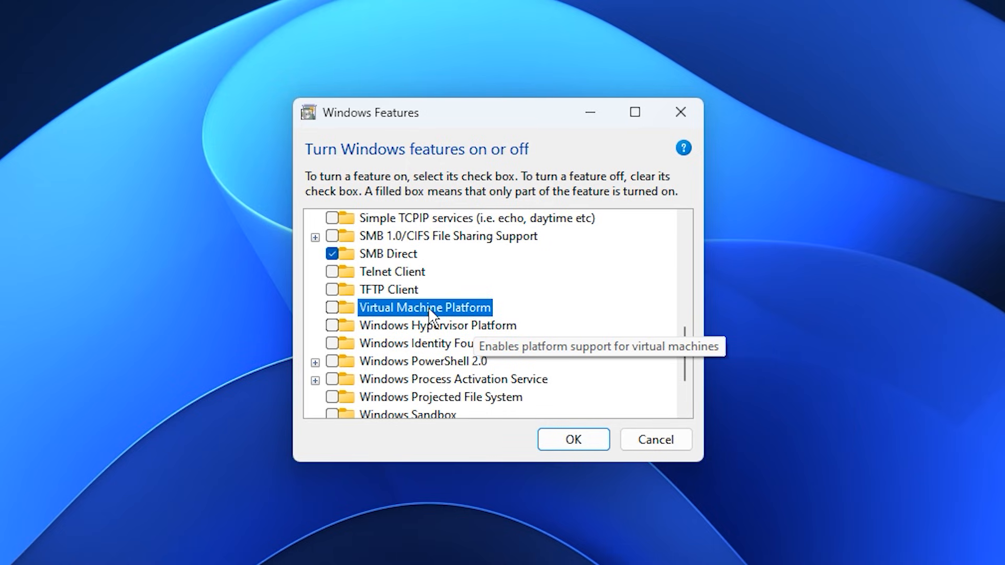
left_click(436, 324)
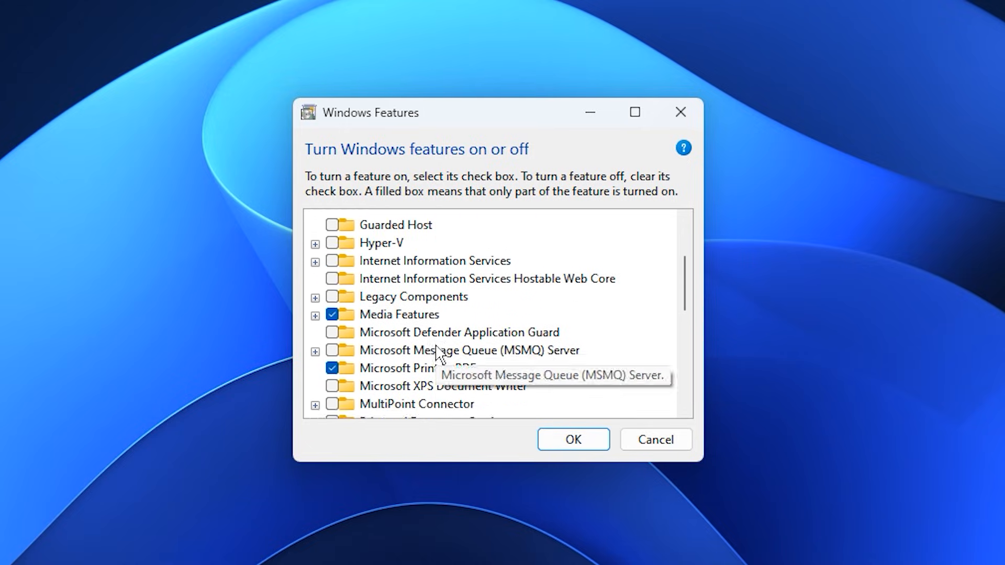
left_click(381, 290)
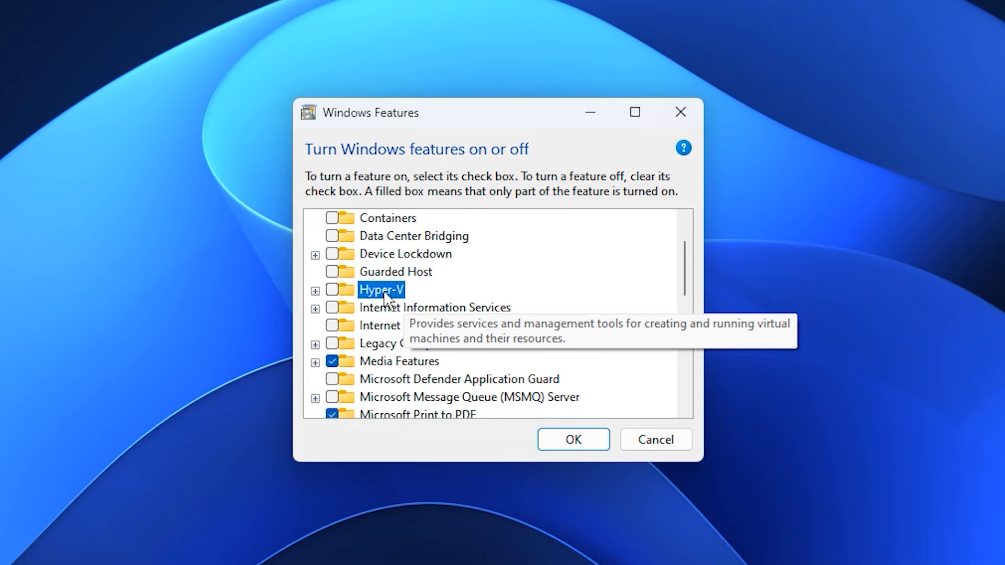
mouse_move(463, 310)
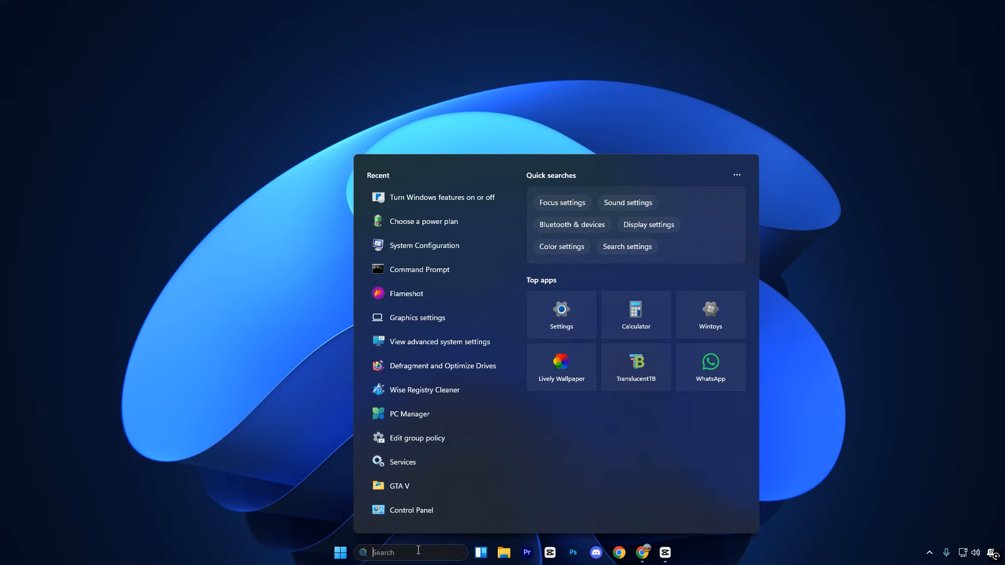
- Search 'advanced', reach the advanced system settings and bring up Performance Options
type("advanced")
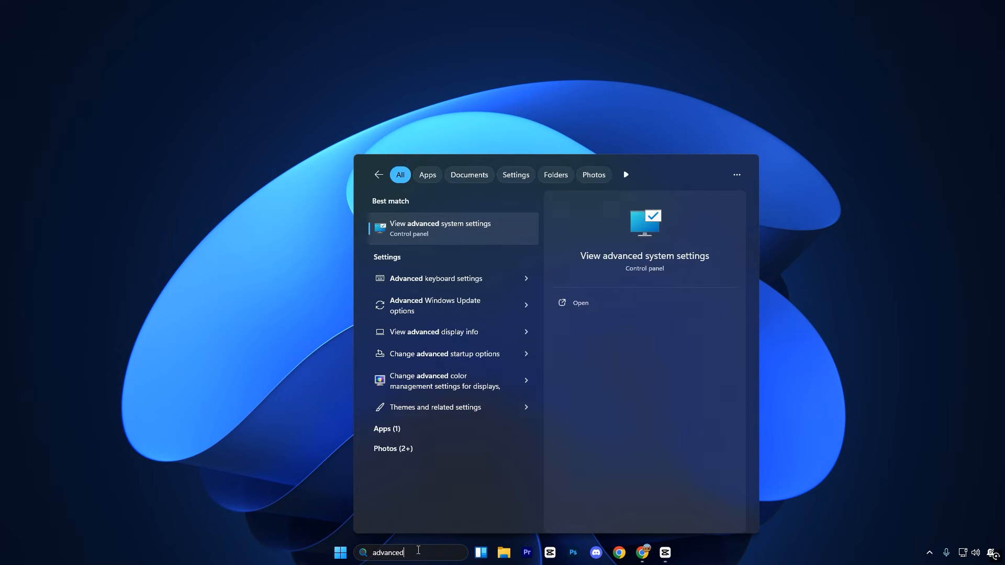
left_click(452, 228)
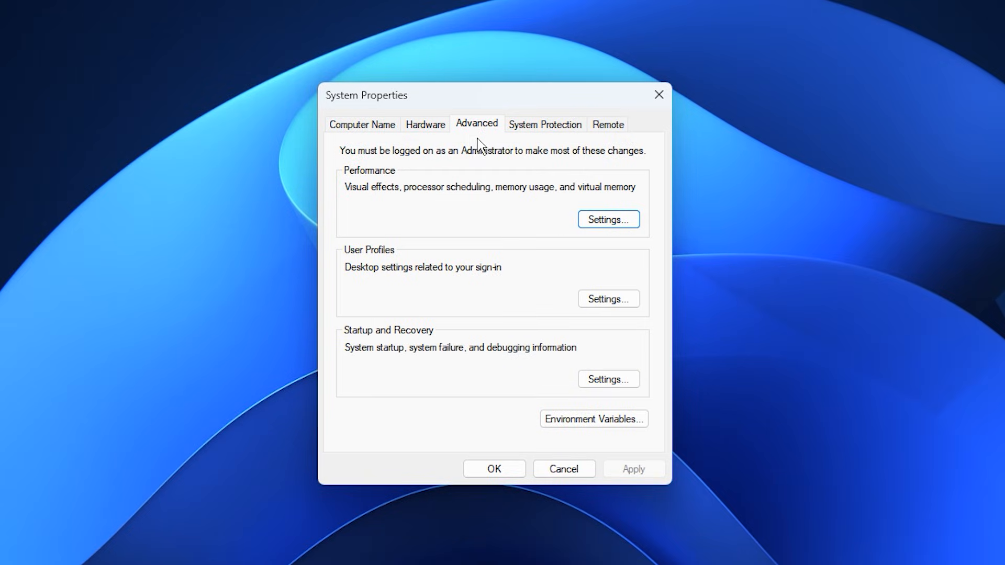
mouse_move(620, 241)
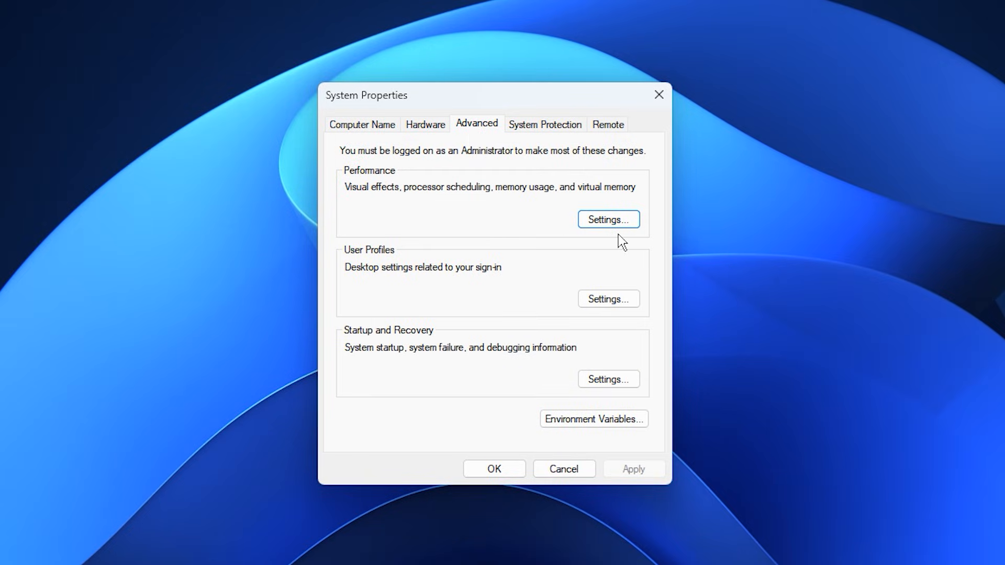
left_click(607, 219)
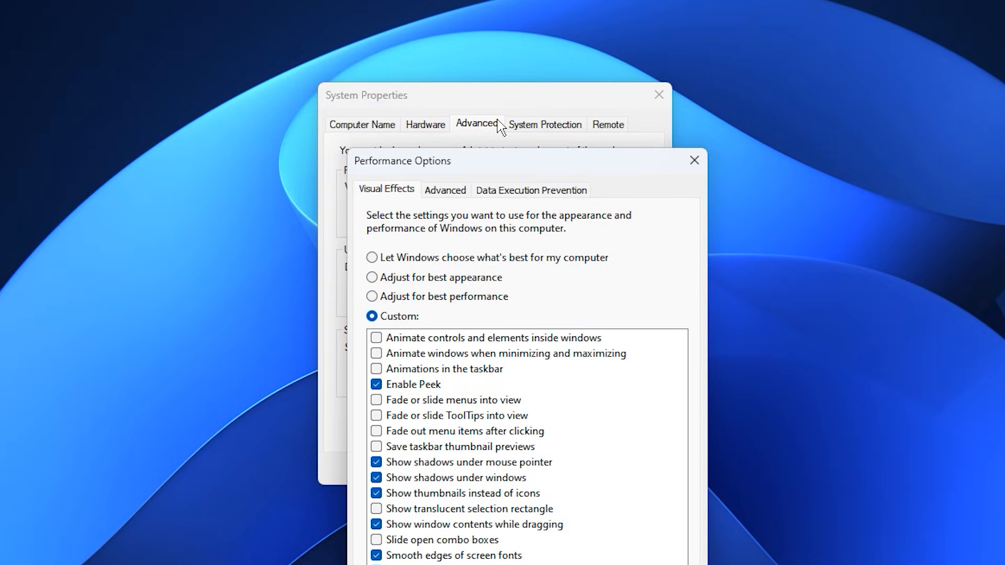
- Show the Advanced page with processor scheduling on Programs and a 16384 MB paging file
left_click(445, 189)
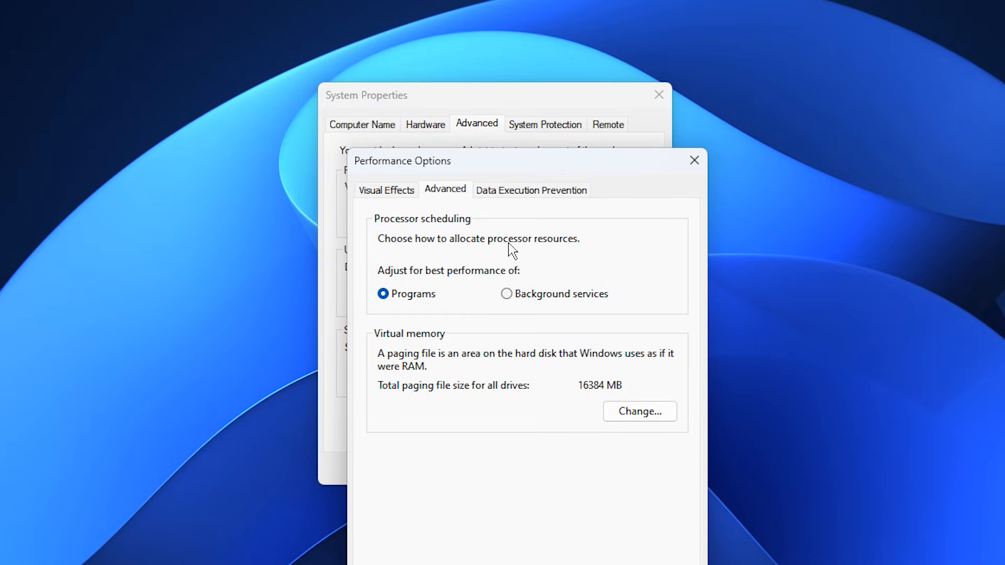
mouse_move(410, 313)
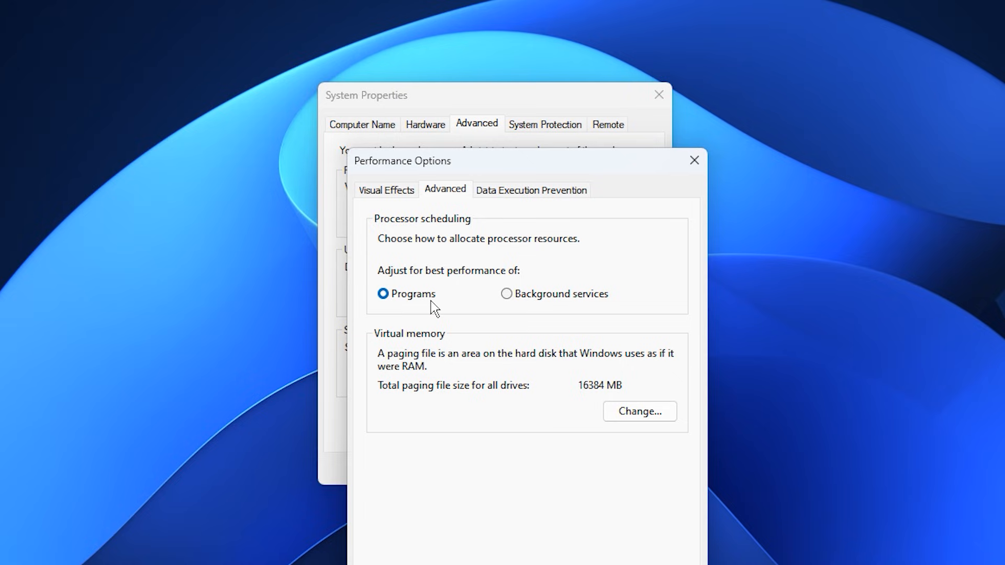
mouse_move(445, 328)
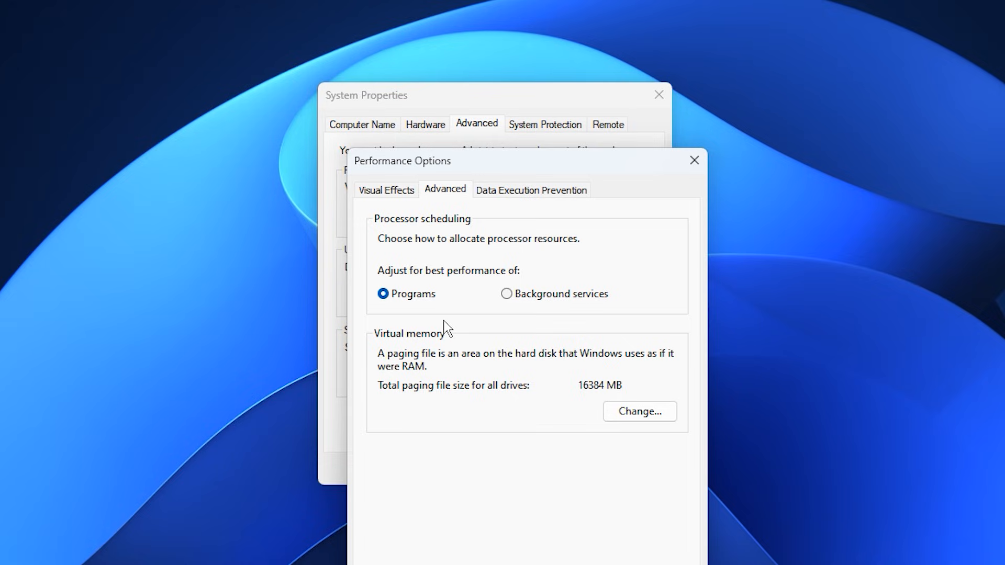
mouse_move(435, 339)
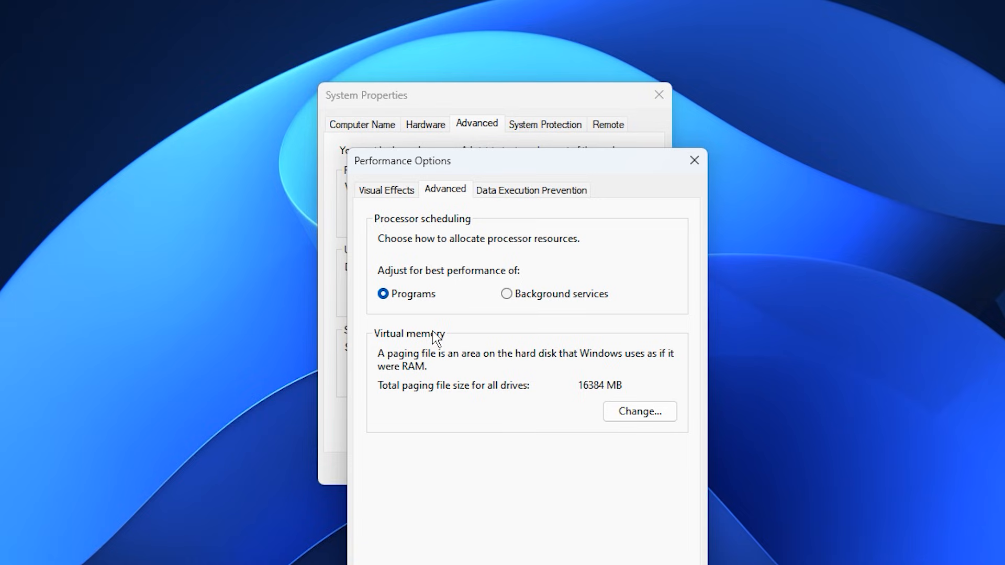
mouse_move(402, 331)
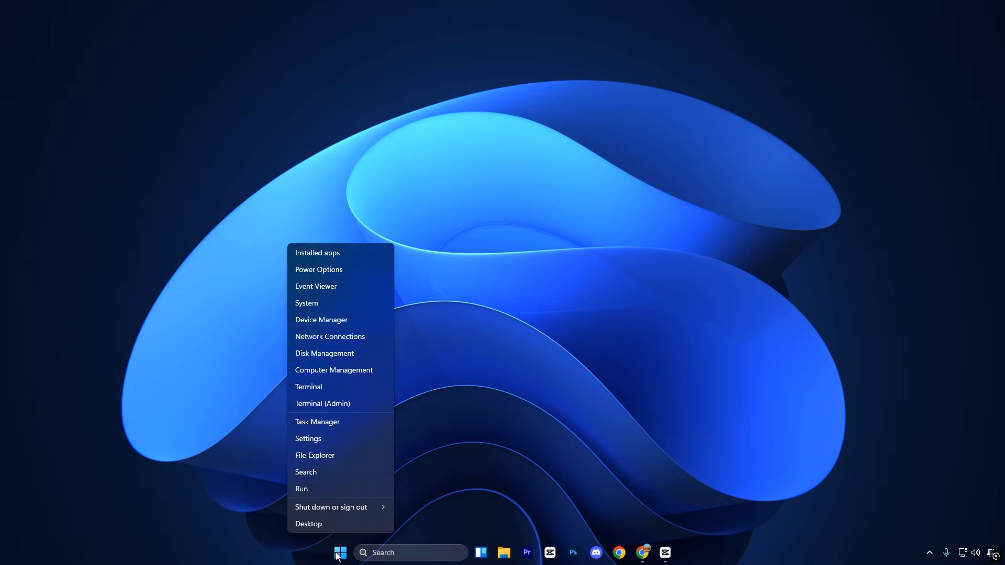
mouse_move(327, 428)
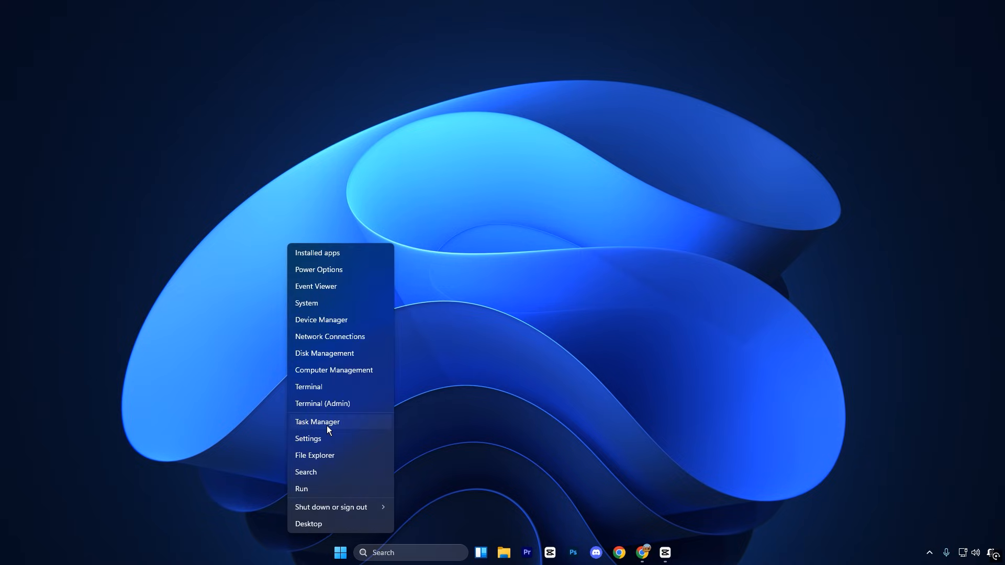
- In Task Manager's Startup apps, keep msedge.exe disabled, then head to Windows Search
left_click(316, 422)
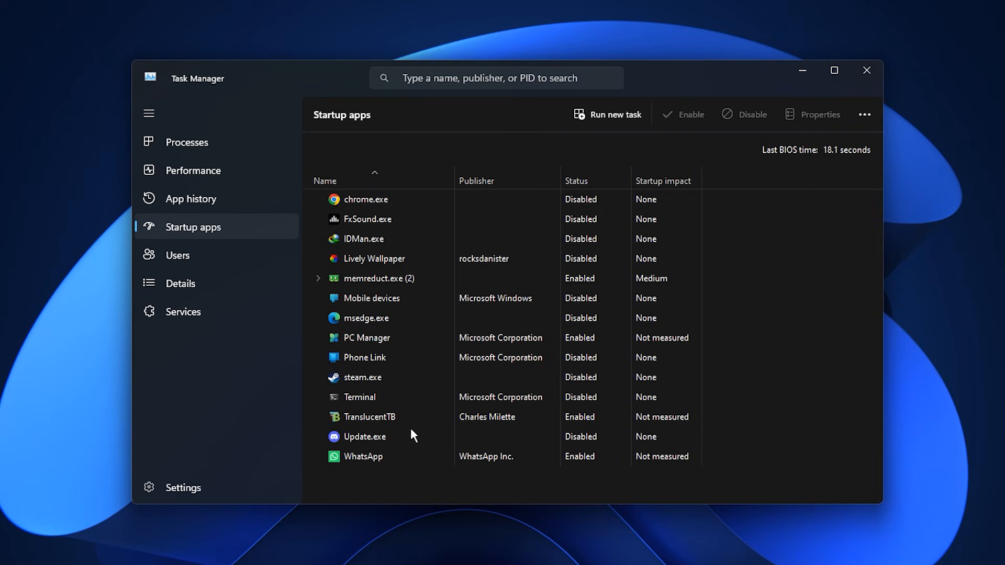
mouse_move(427, 394)
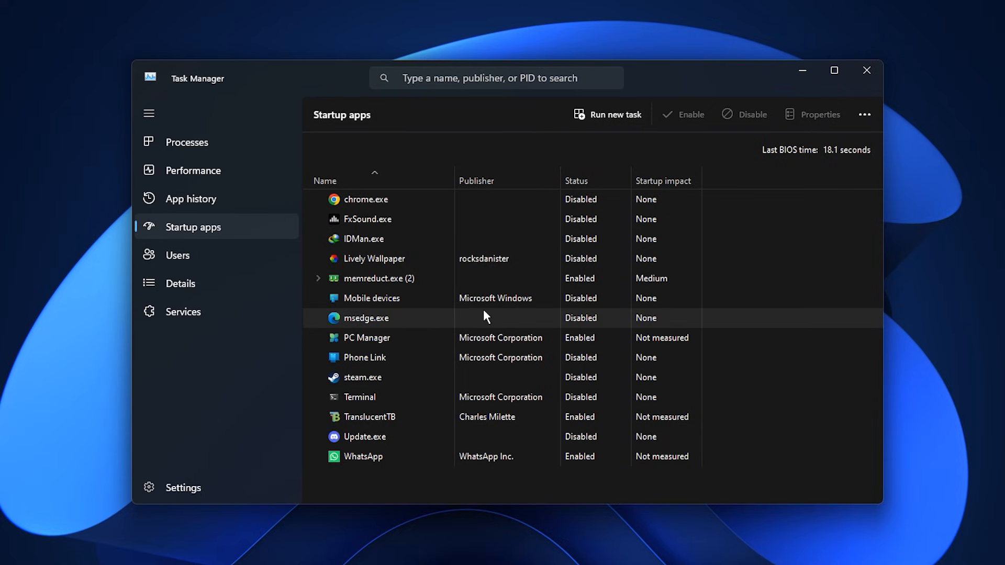
mouse_move(452, 238)
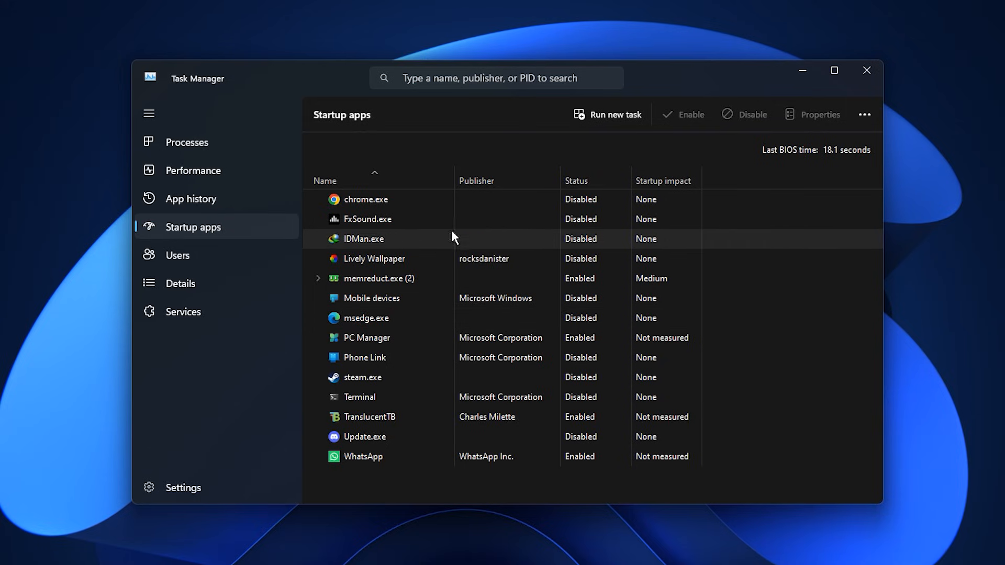
mouse_move(455, 347)
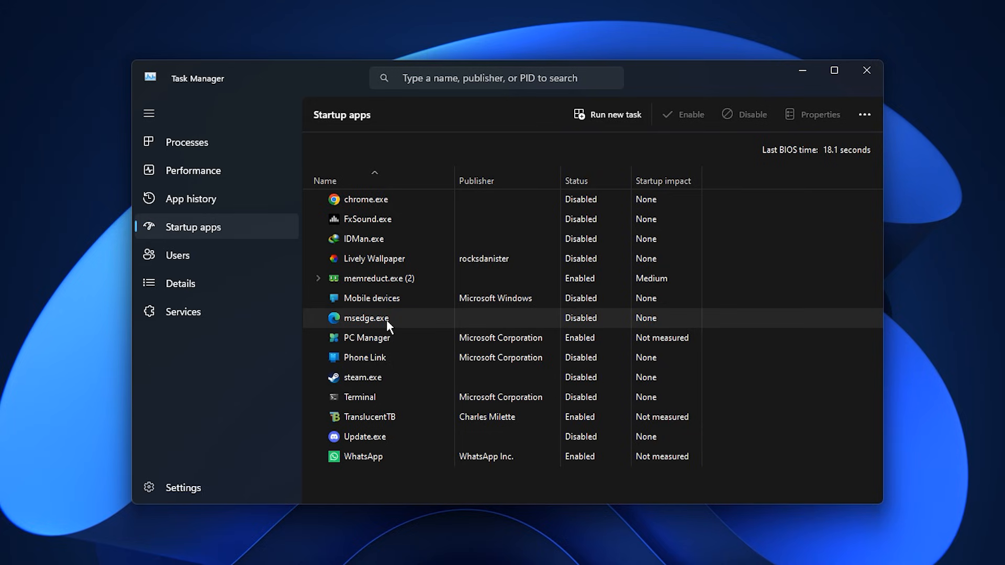
right_click(367, 318)
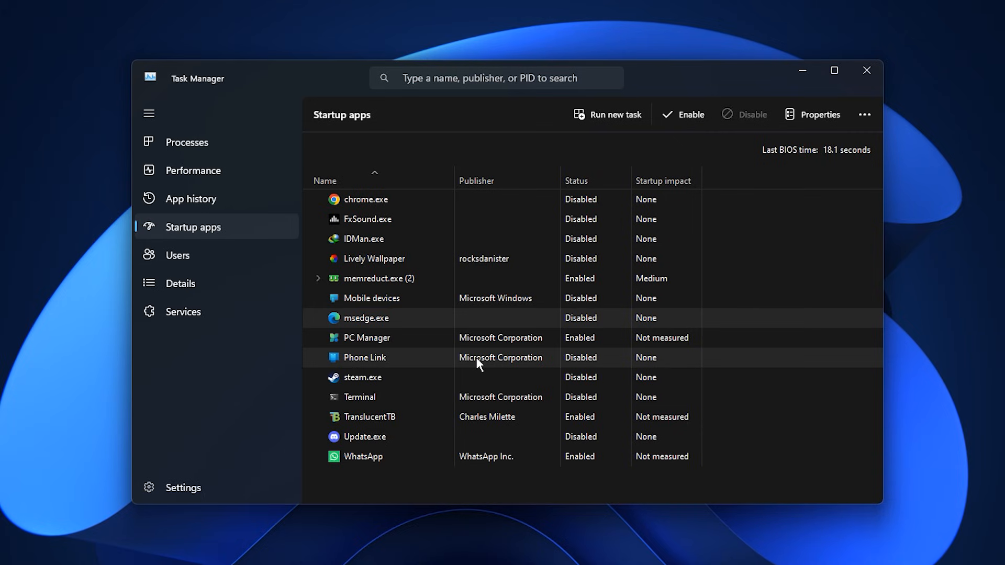
mouse_move(553, 359)
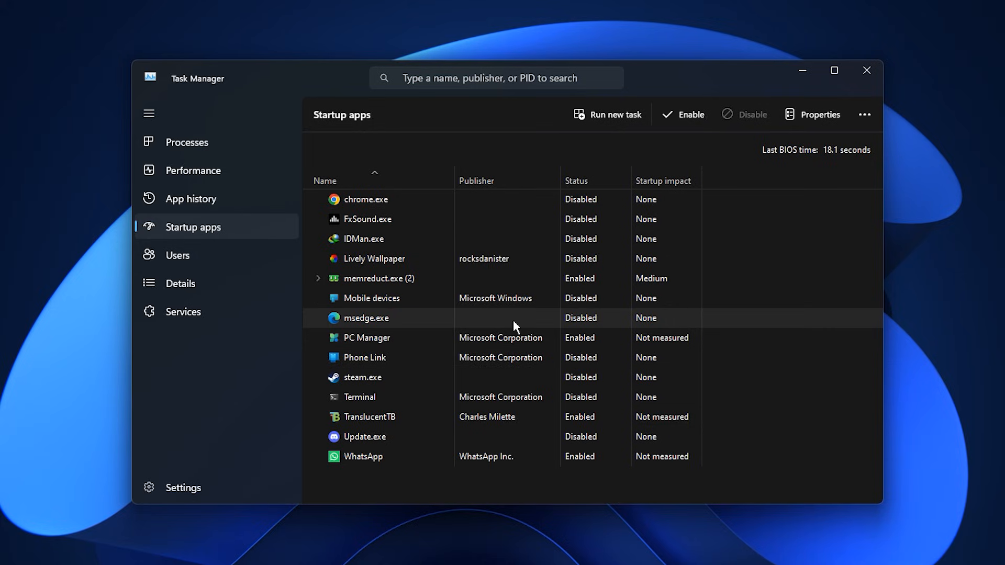
left_click(149, 113)
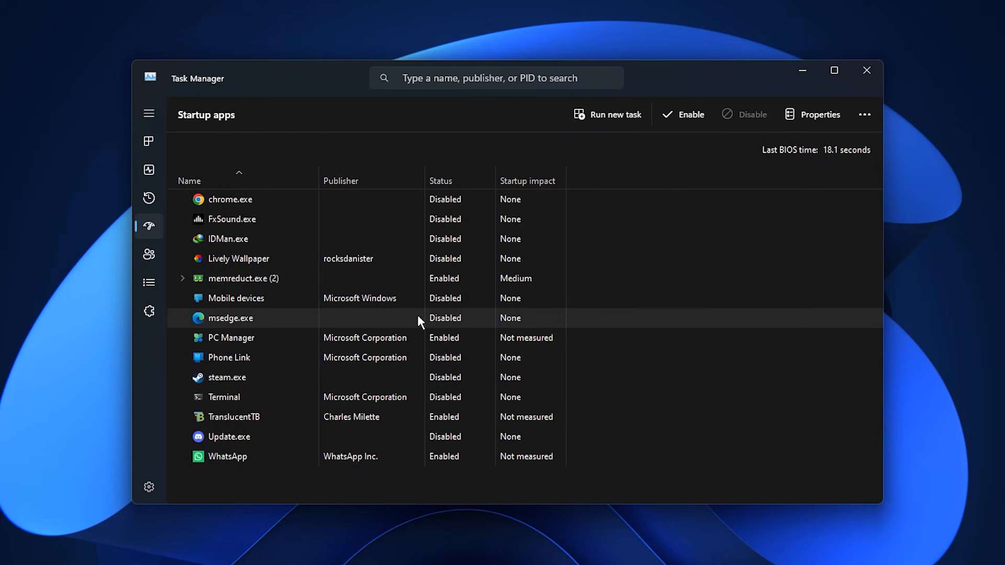
left_click(866, 70)
type("c")
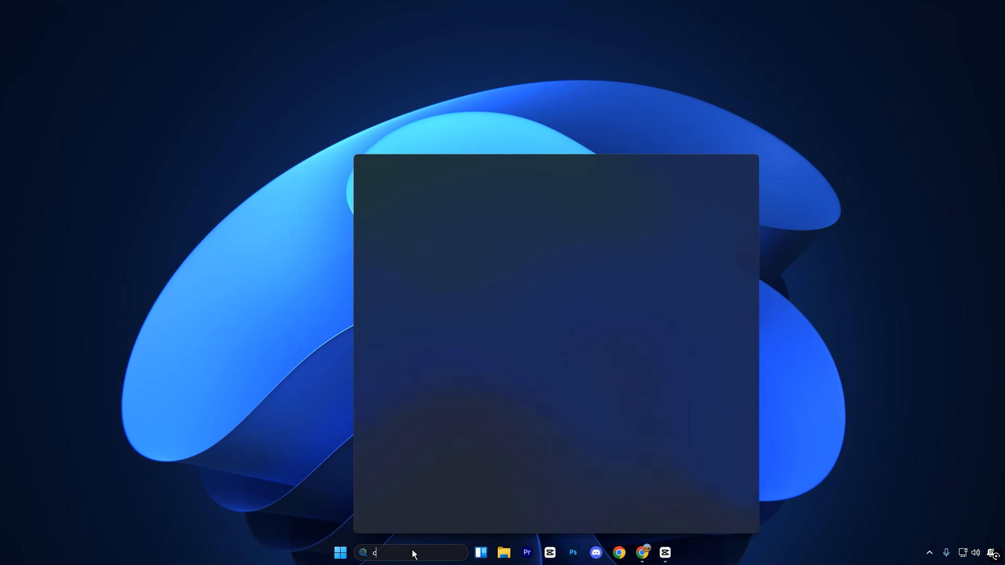
- Search 'choose a power plan', activate Ultimate Performance and enter its plan settings
type("hoose a power plan")
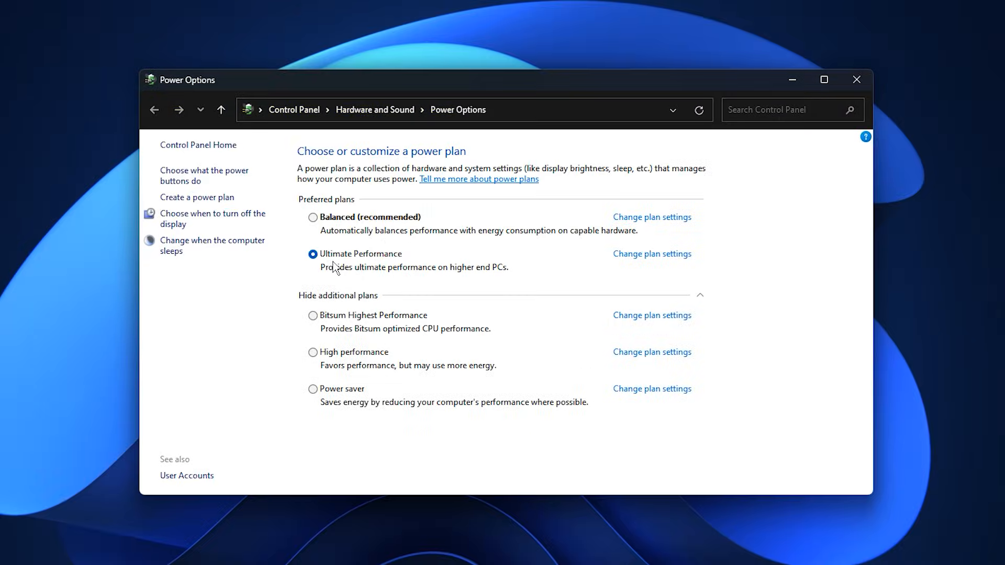
mouse_move(347, 263)
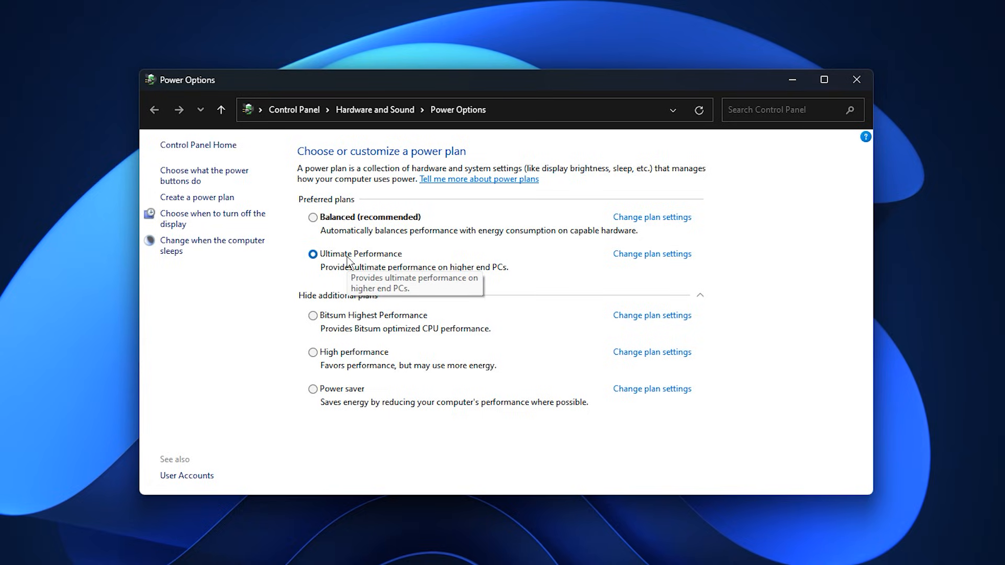
left_click(651, 254)
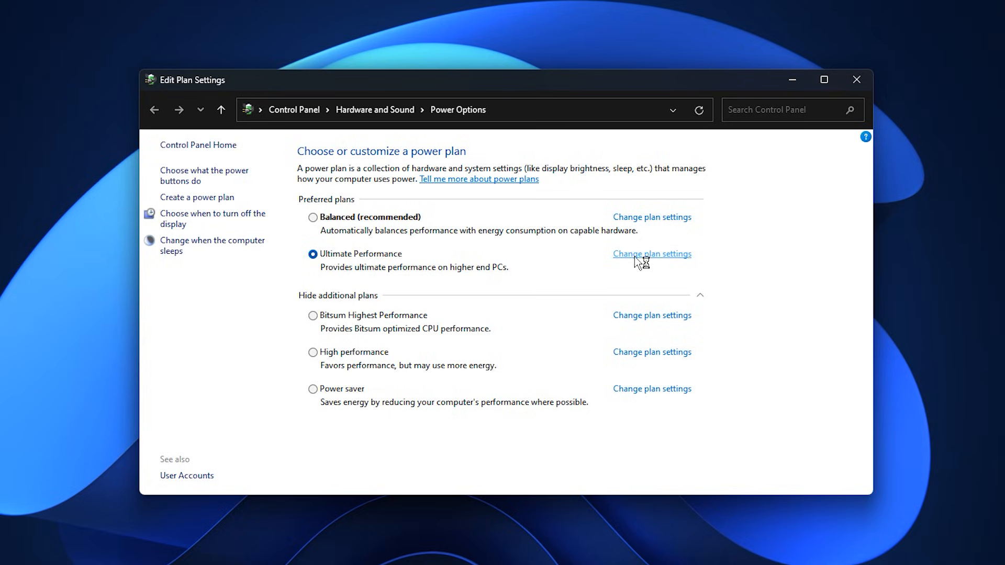
left_click(651, 253)
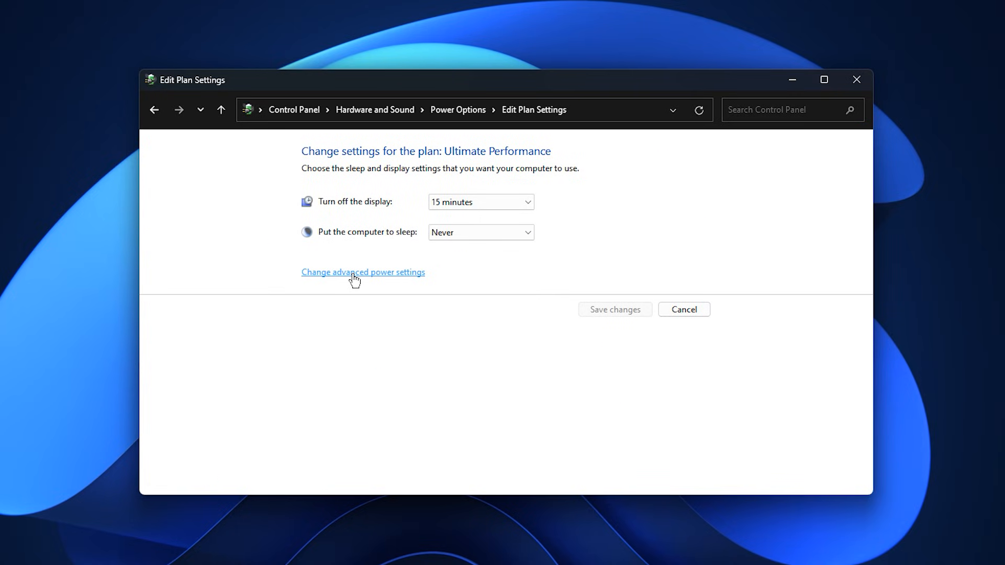
- Set minimum and maximum processor state to 100%, PCI Express link state power management Off, and save
left_click(364, 272)
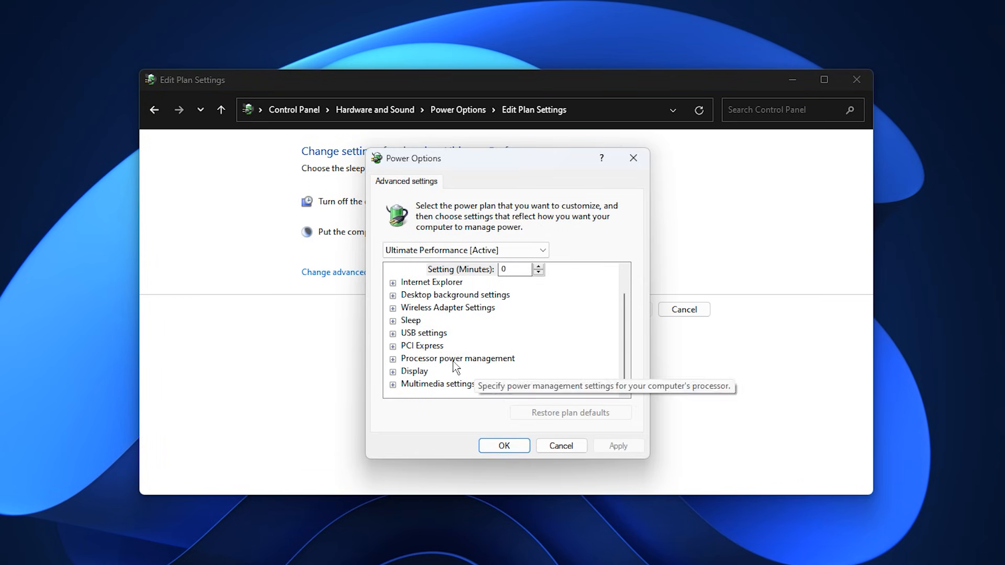
left_click(391, 358)
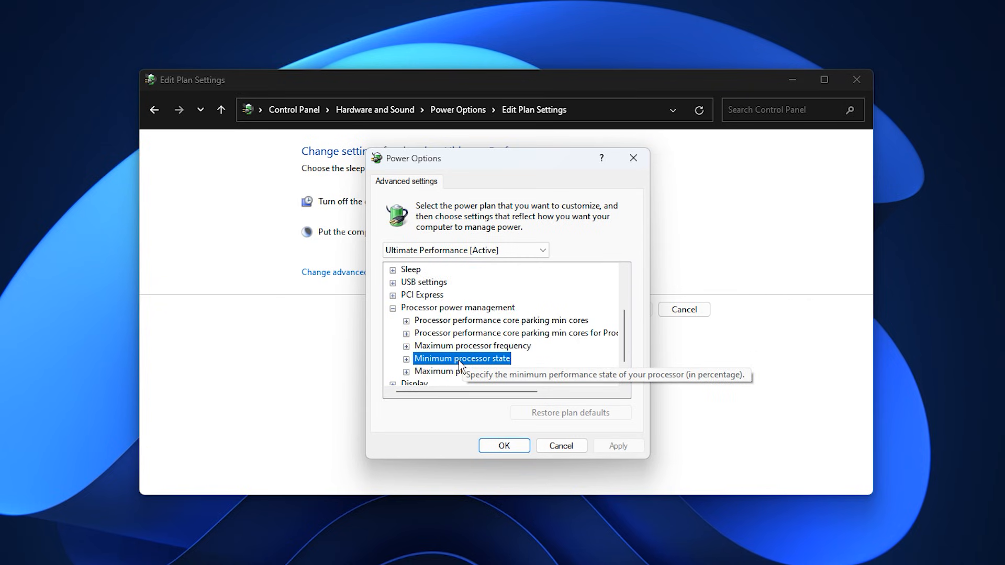
left_click(405, 357)
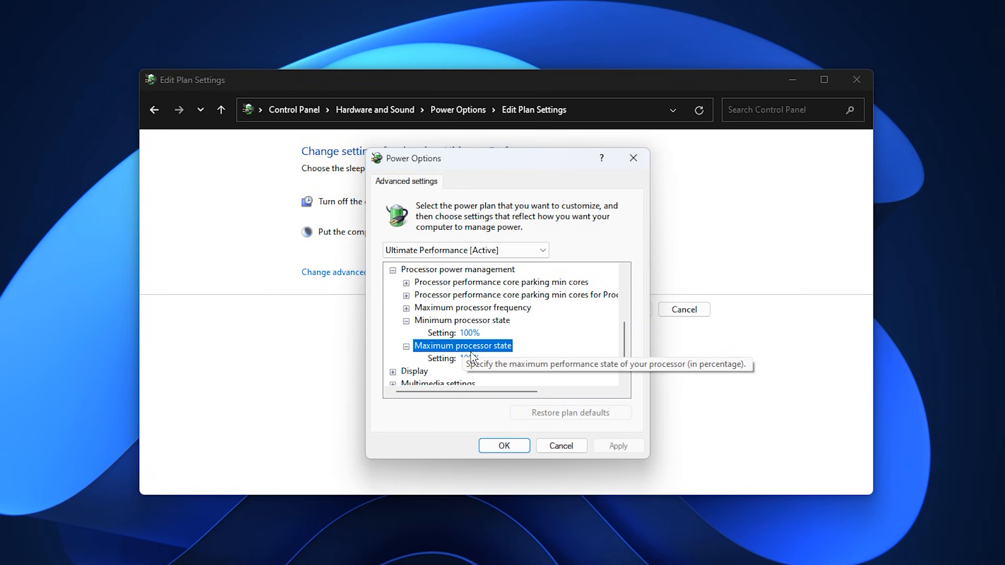
mouse_move(537, 329)
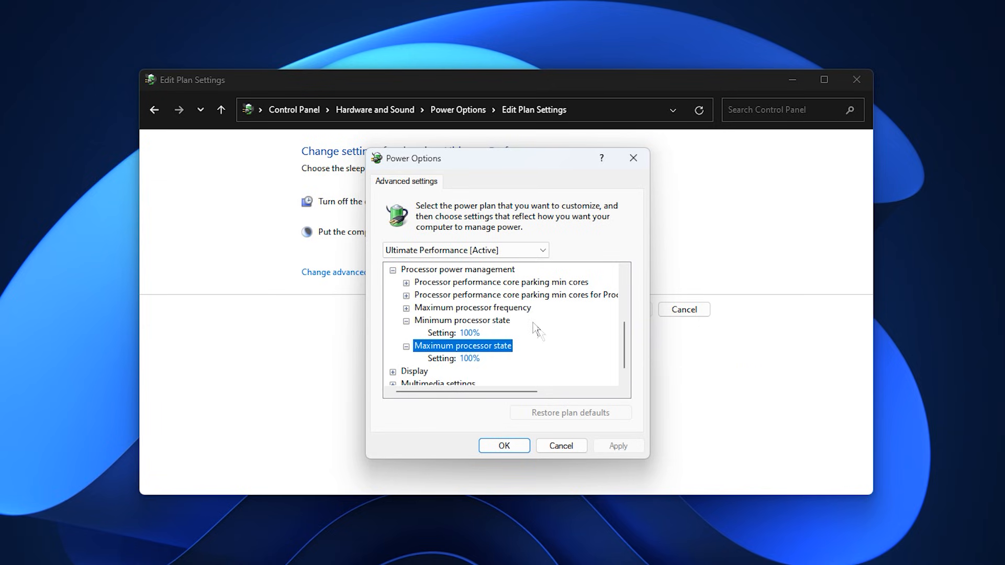
mouse_move(507, 369)
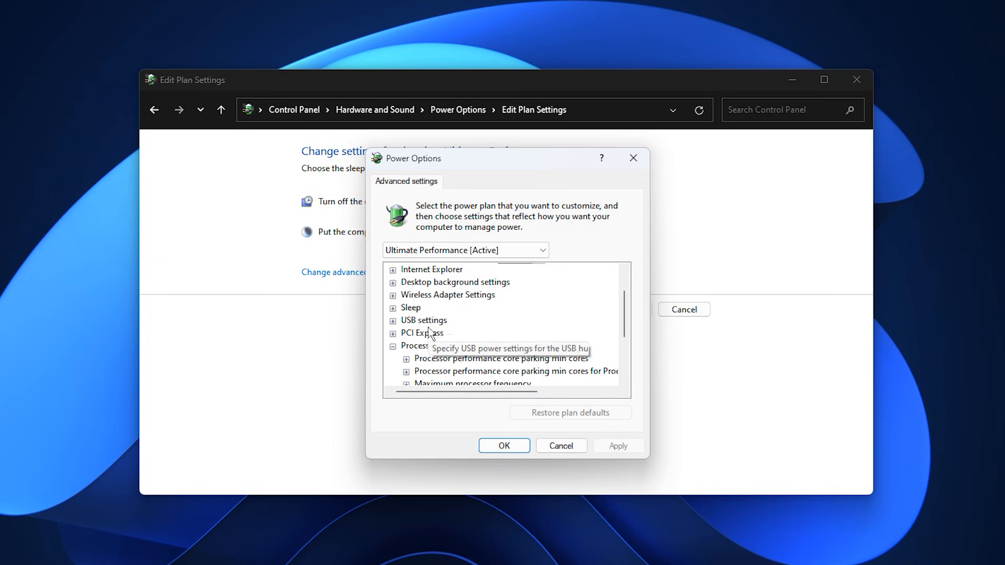
left_click(393, 333)
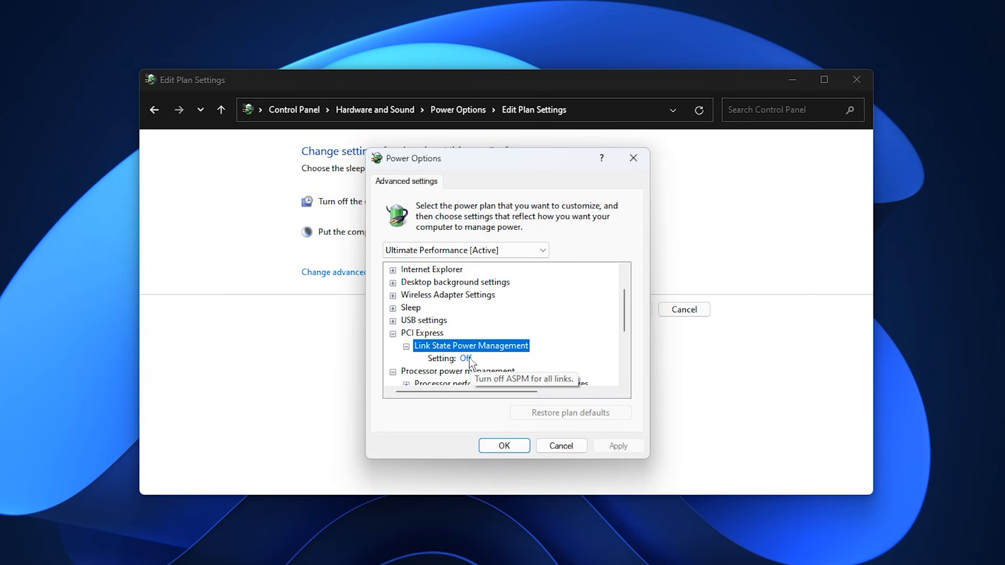
mouse_move(481, 360)
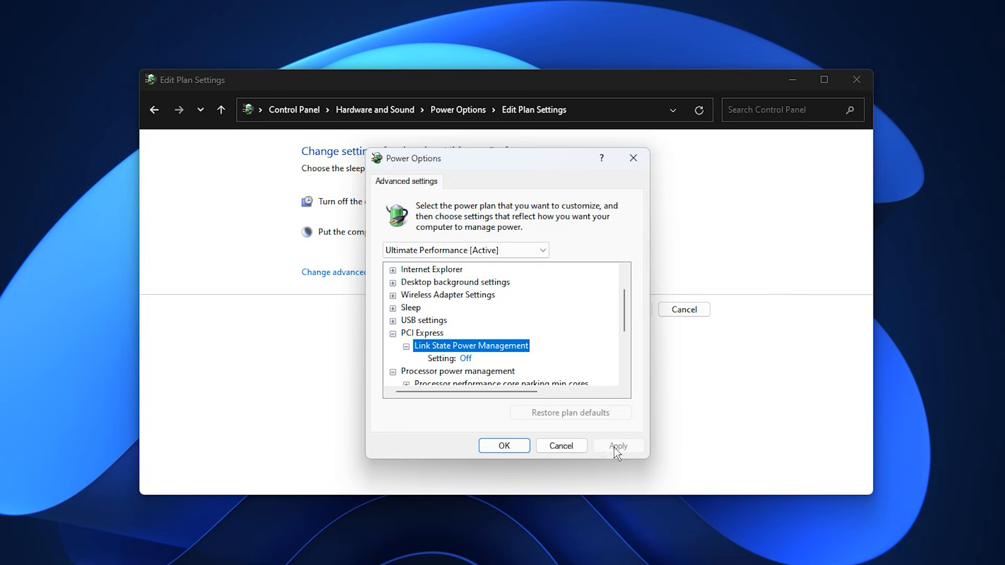
left_click(503, 446)
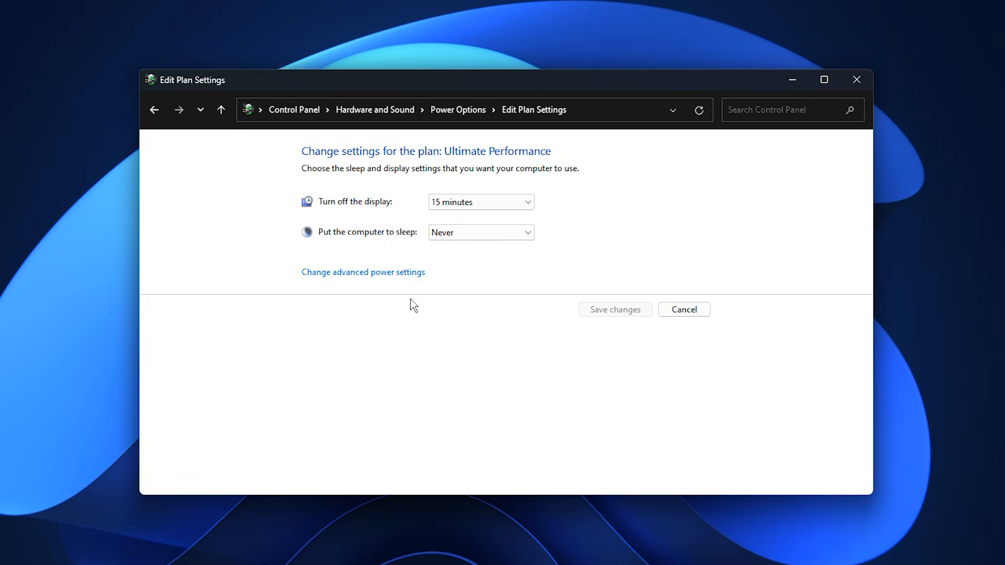
mouse_move(455, 311)
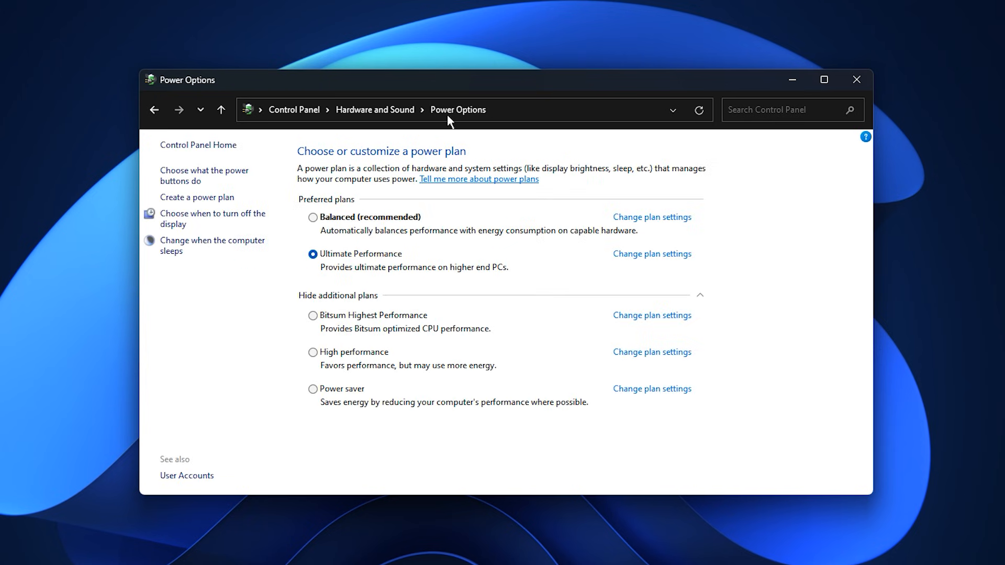
mouse_move(386, 268)
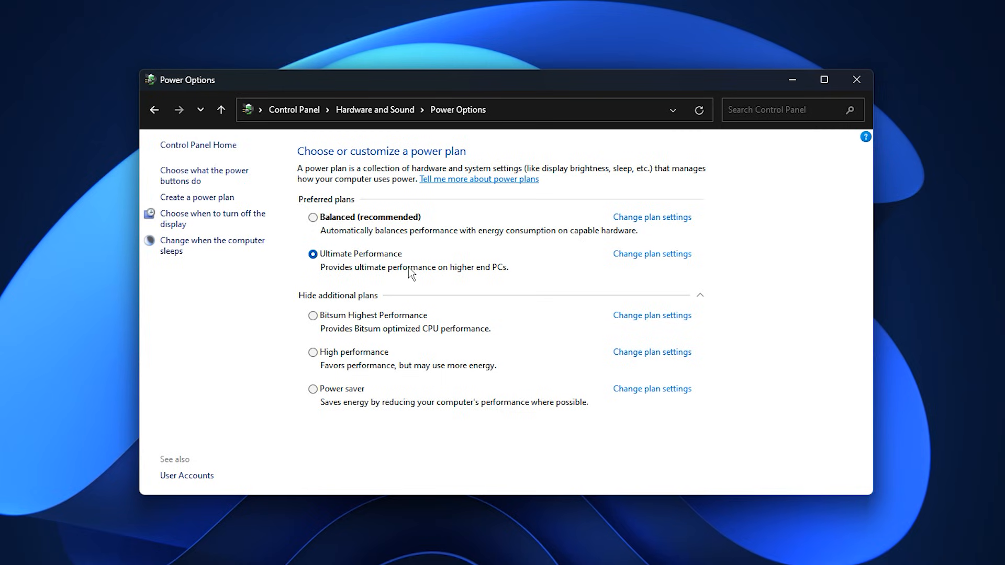
mouse_move(421, 274)
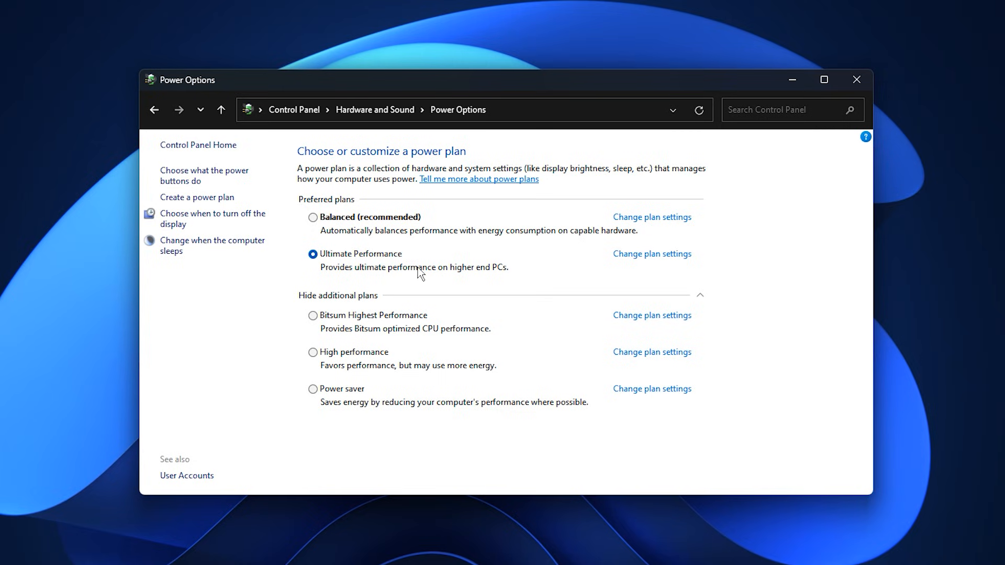
mouse_move(409, 279)
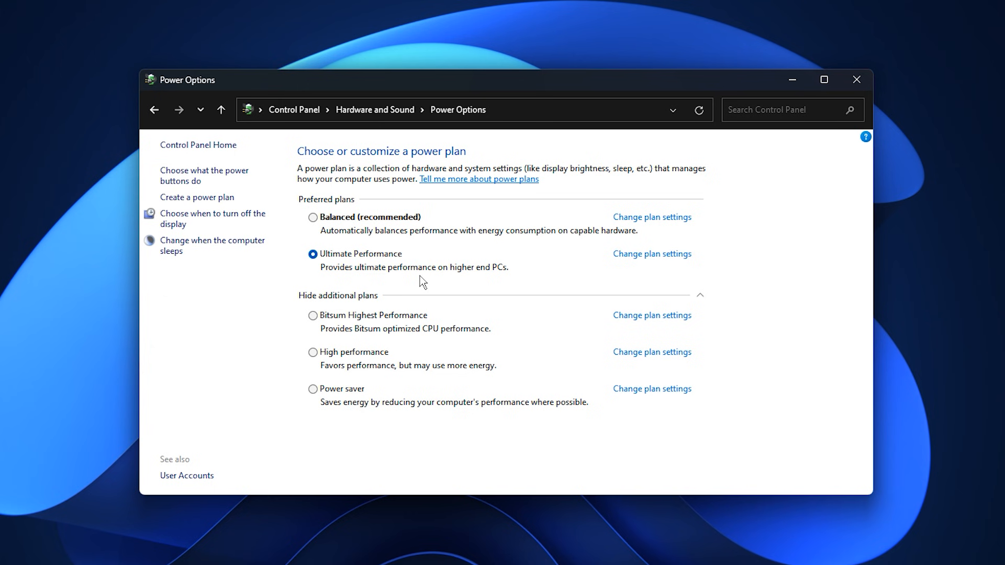
mouse_move(417, 280)
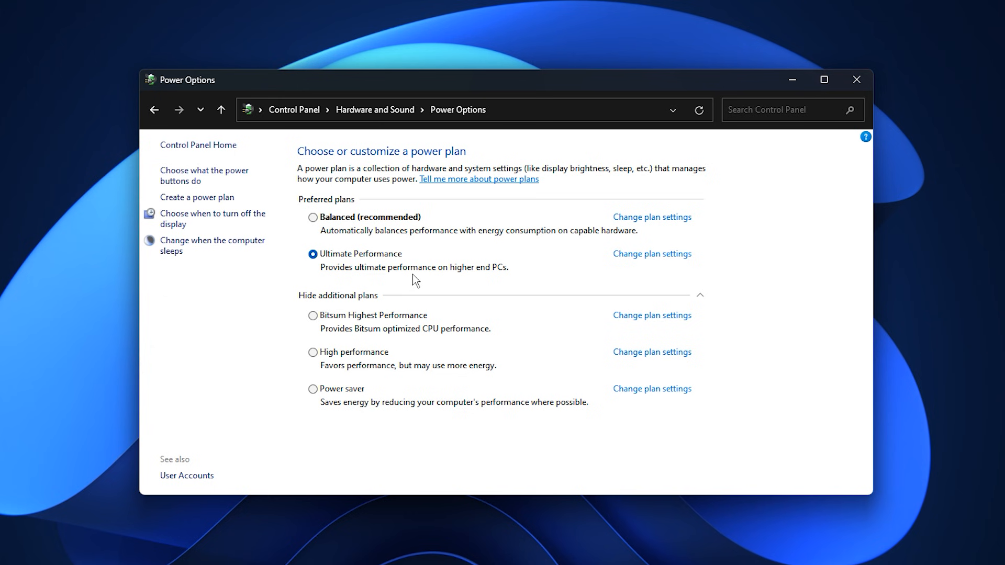